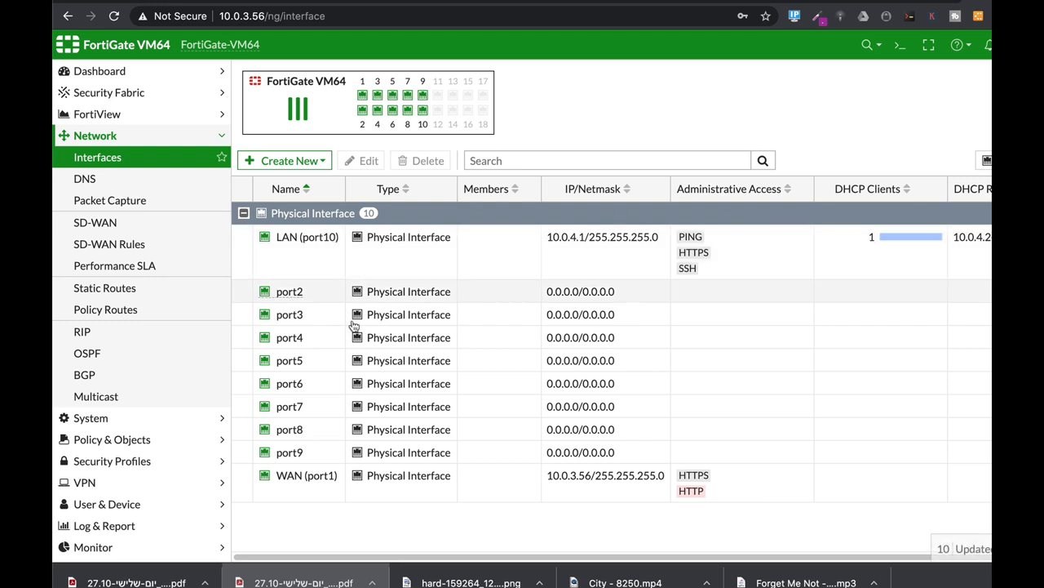
Navigate from Application Control to the AntiVirus profiles list under Security Profiles
click(104, 287)
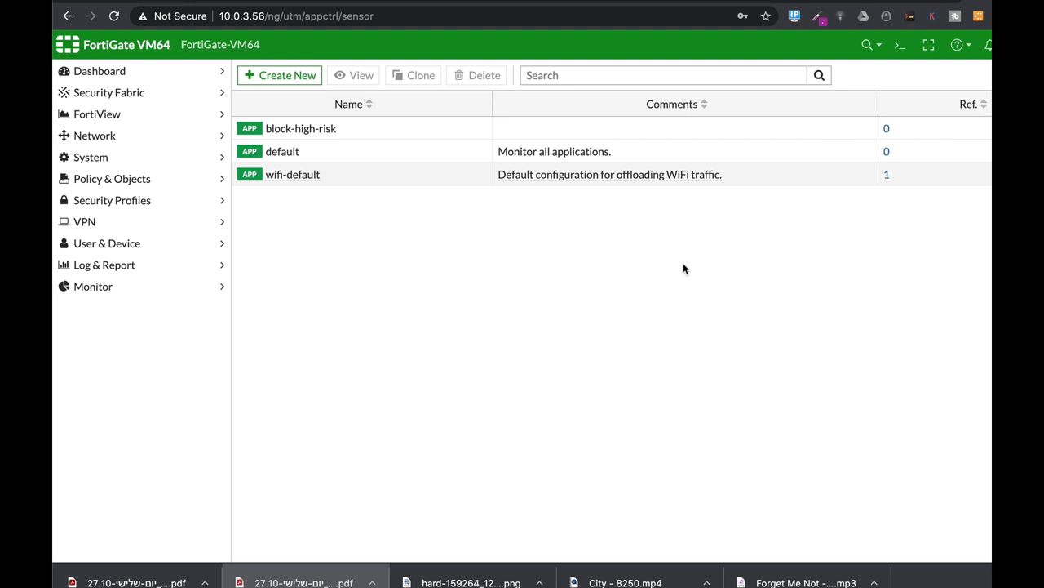
mouse_move(608, 263)
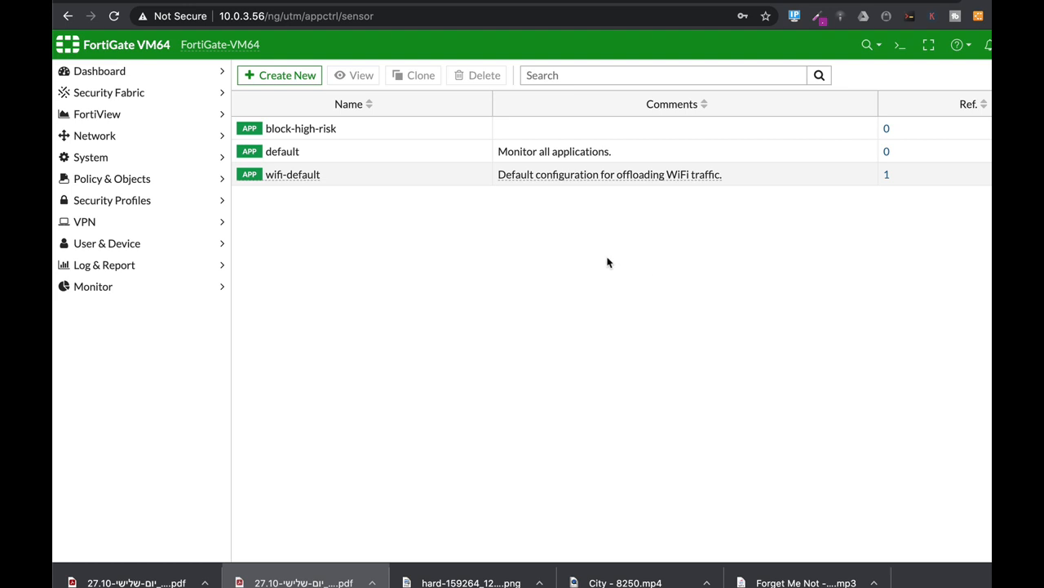
mouse_move(122, 200)
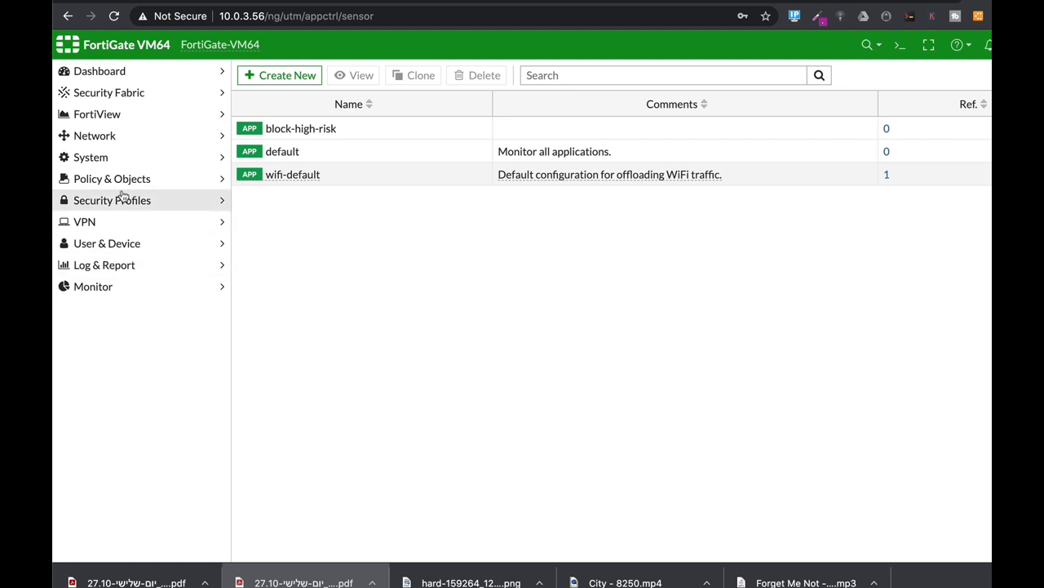
click(113, 200)
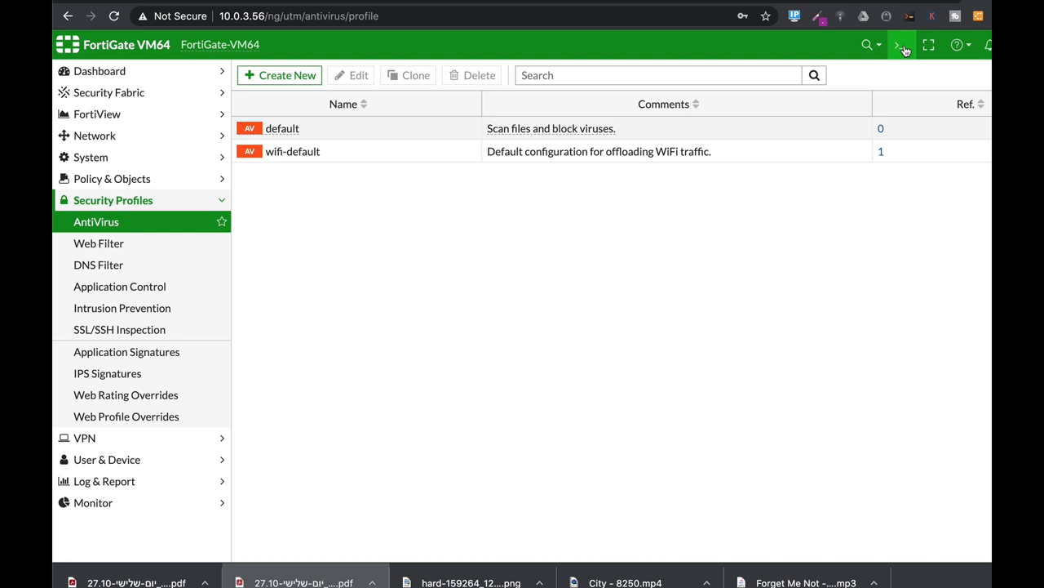
In the CLI console, enter 'config antivirus settings' and show the full configuration
click(900, 45)
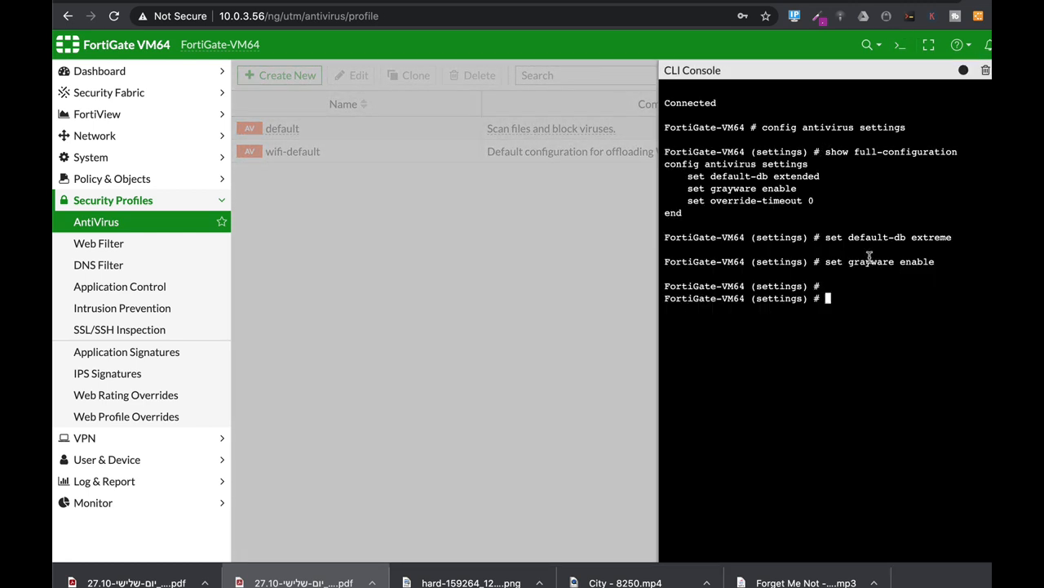
click(985, 70)
text(abort)
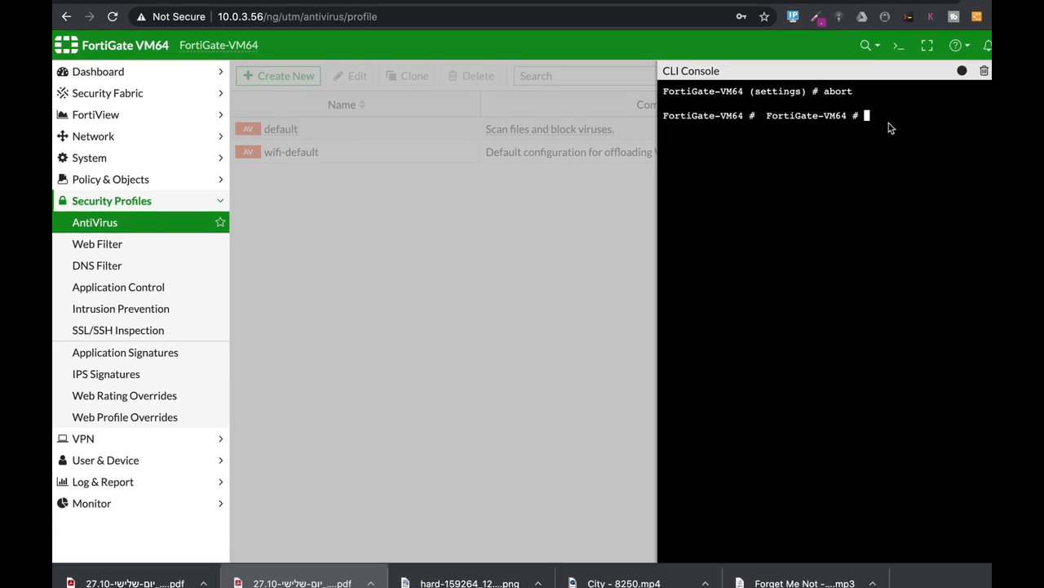
text(config antivirus setting)
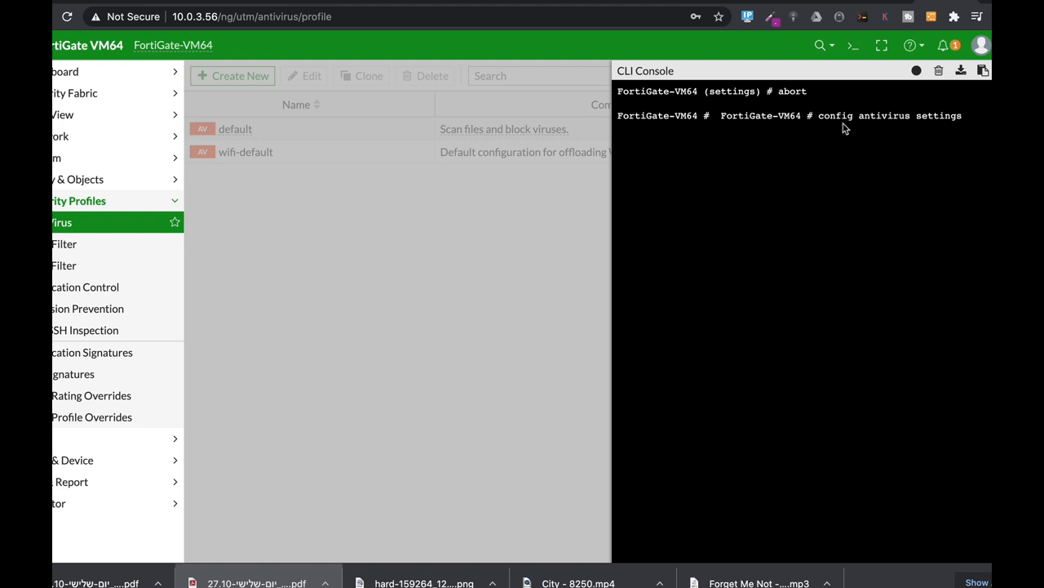
text(show full-configuration)
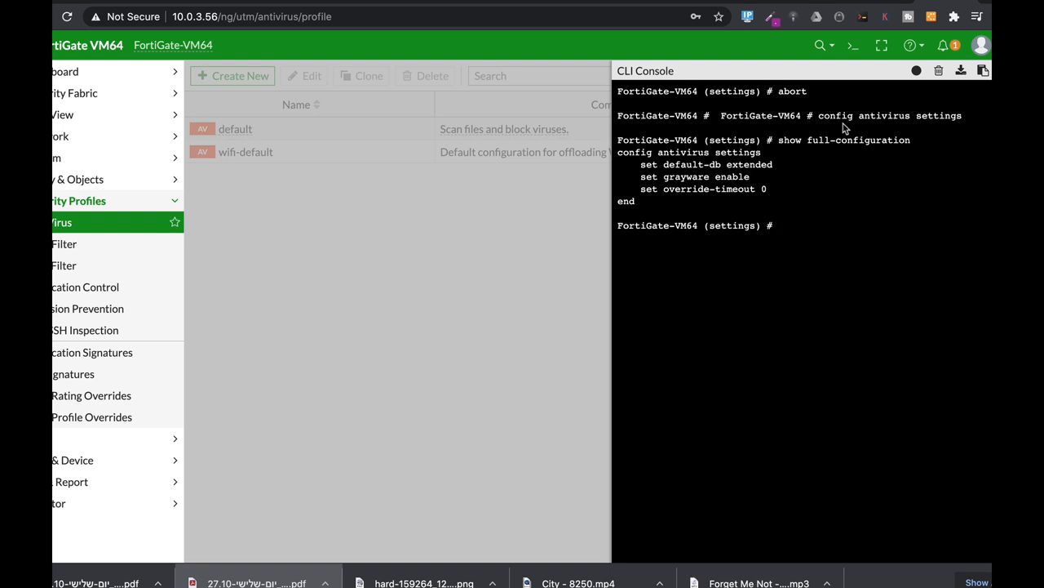
Begin the command 'set default-db extreme' for the antivirus database
text(set)
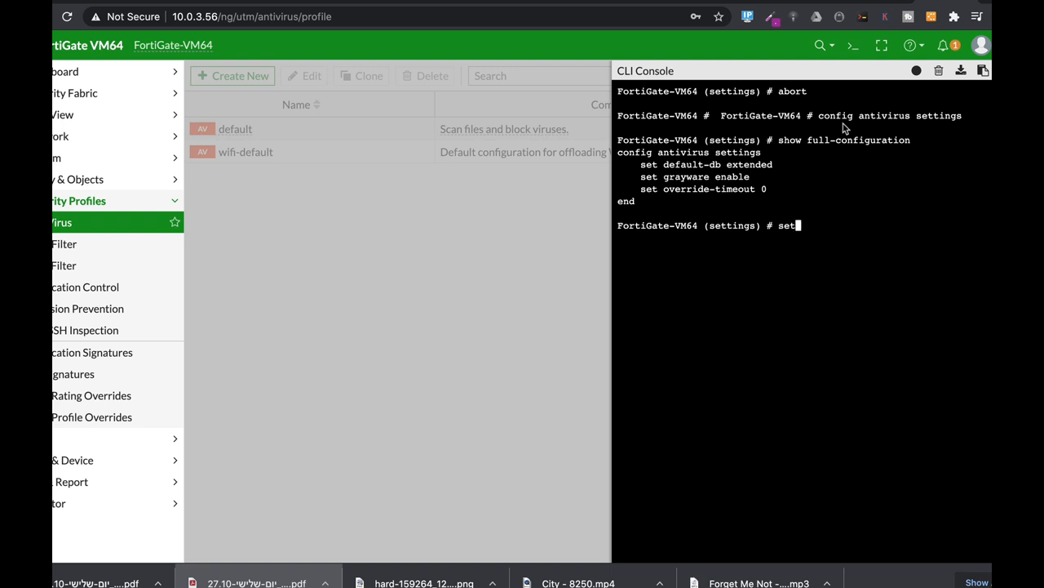
text(default-db)
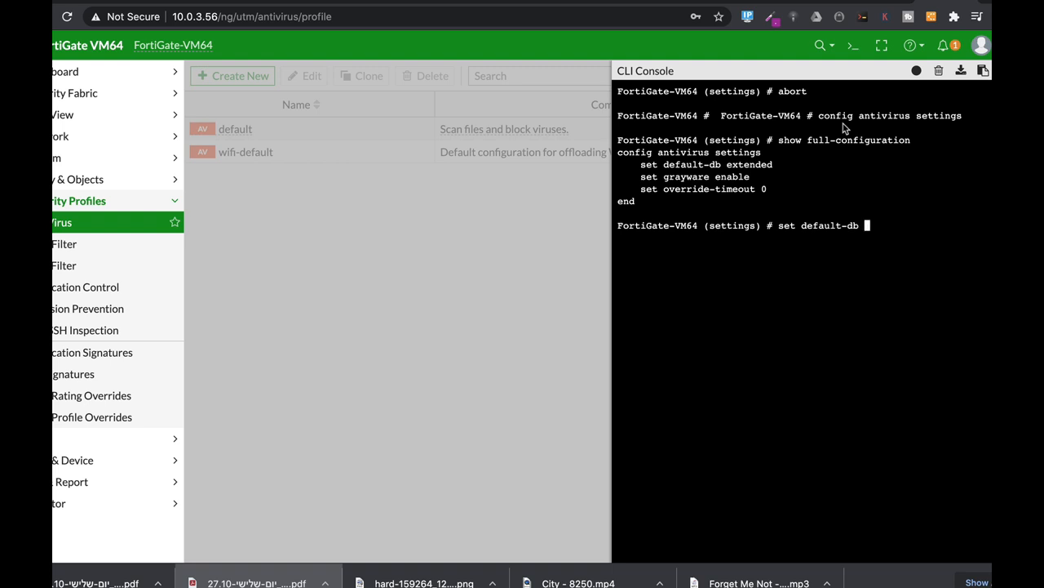
text(extended)
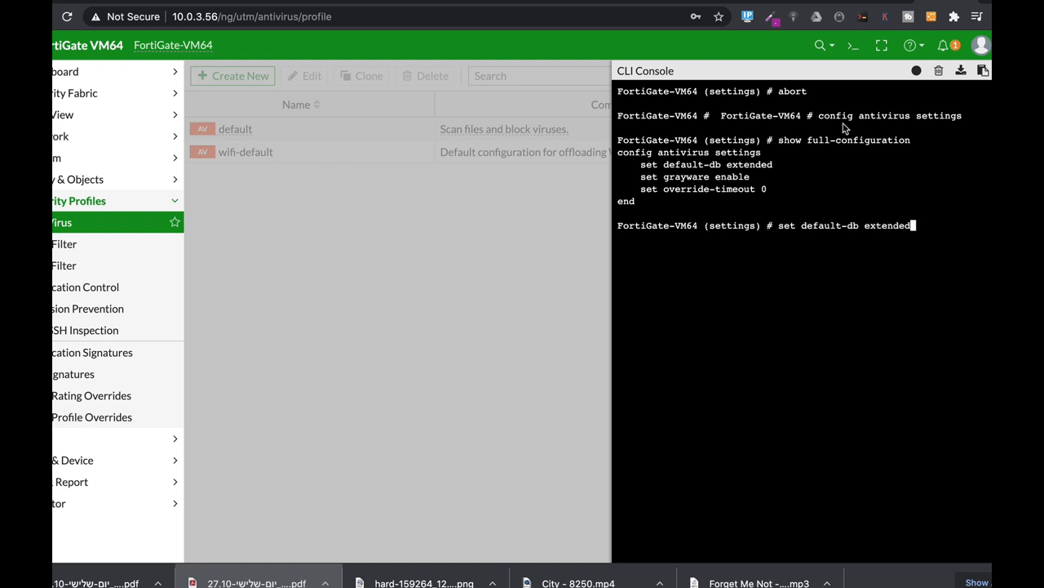
text(extreme)
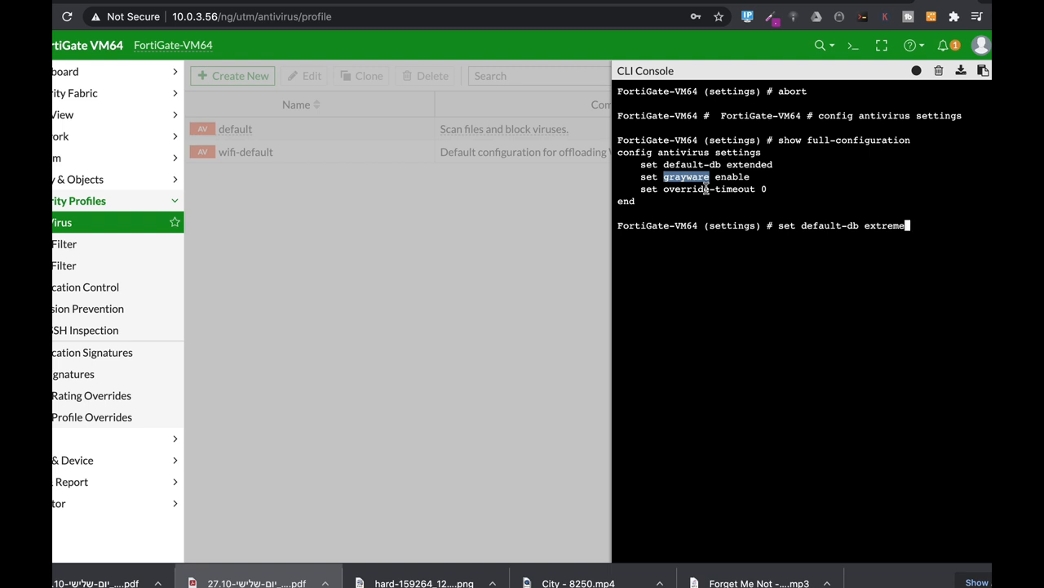
mouse_move(531, 398)
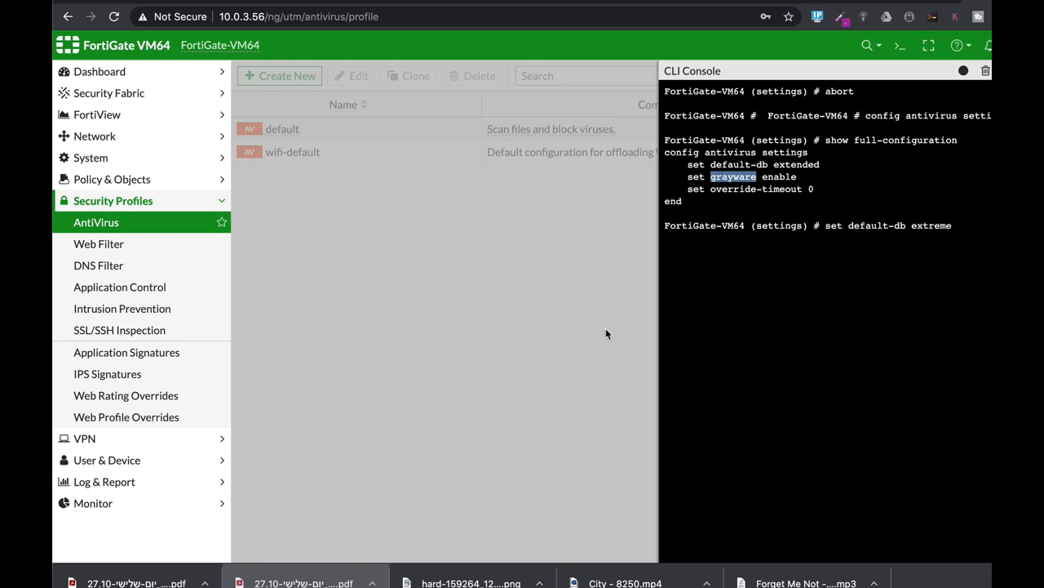
Start a new Web Filter profile, cancel a file filter rule, and review the remaining options
click(99, 243)
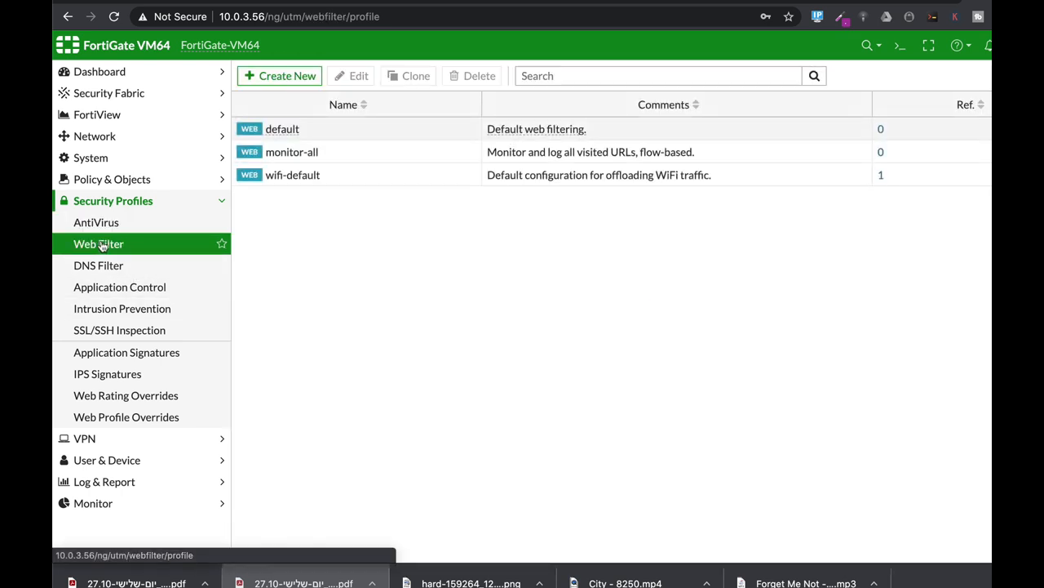
mouse_move(300, 152)
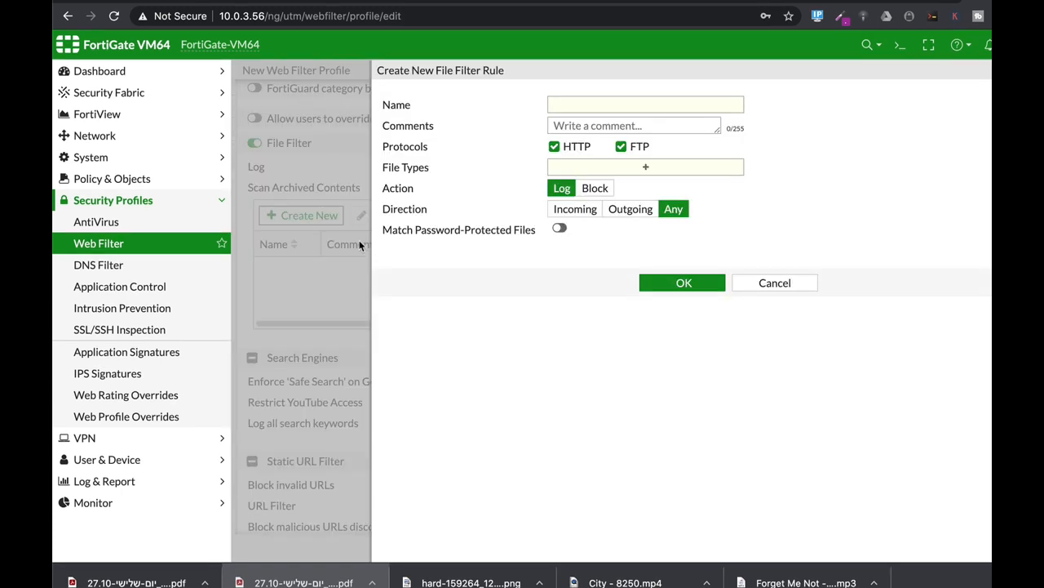
mouse_move(615, 175)
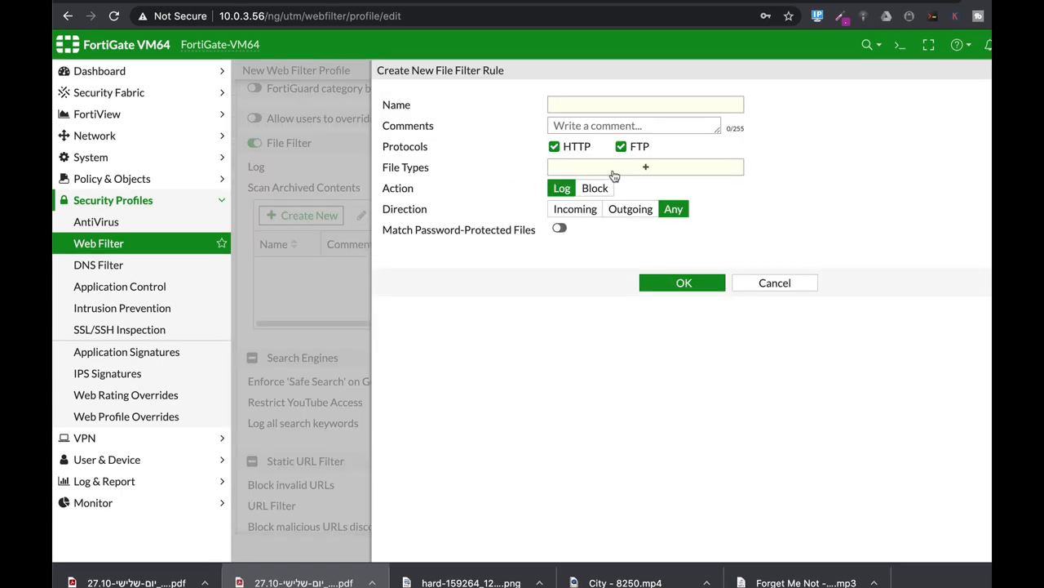
click(645, 167)
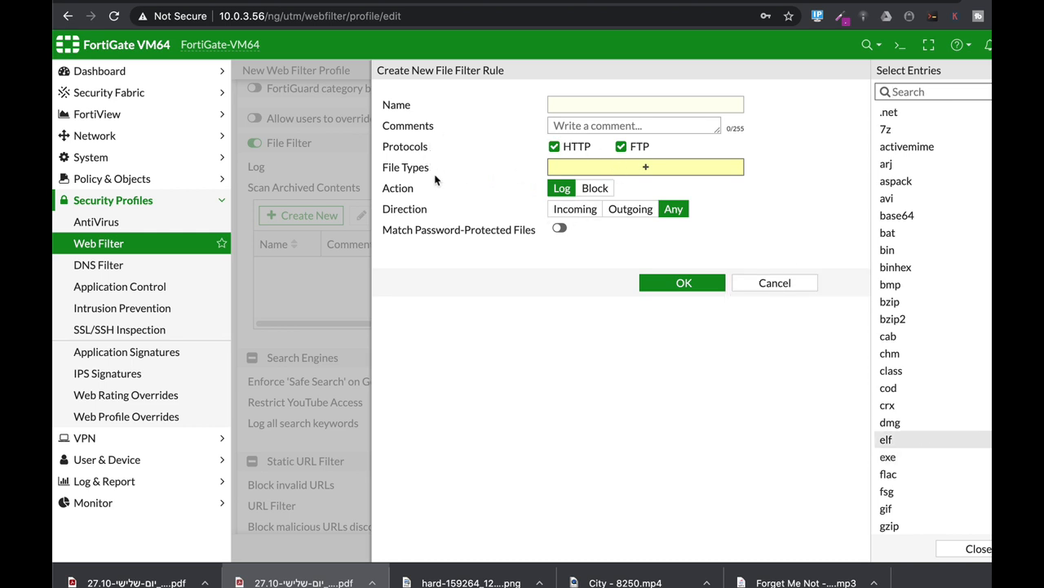
click(775, 282)
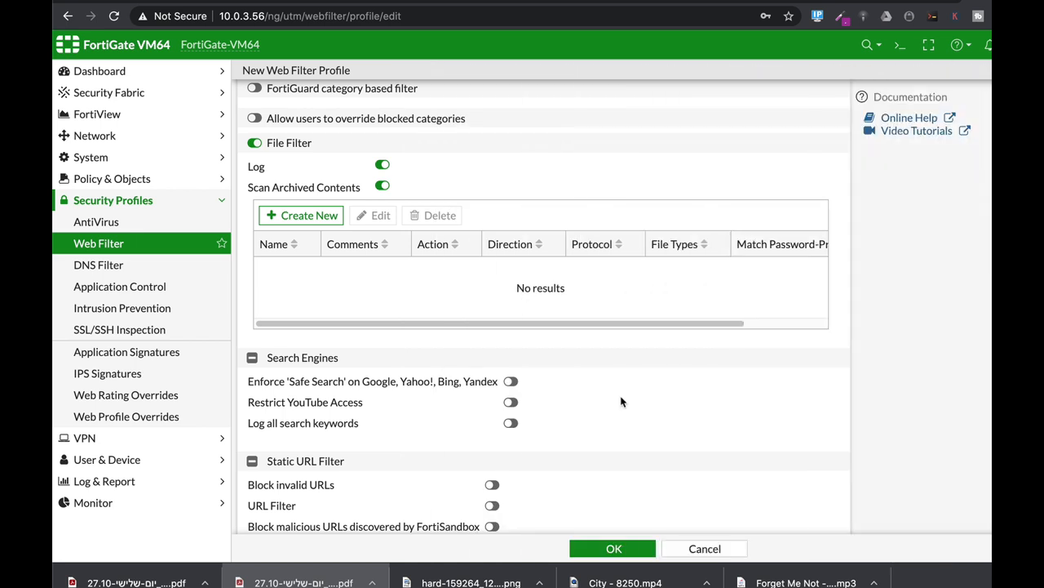
scroll(down, 3)
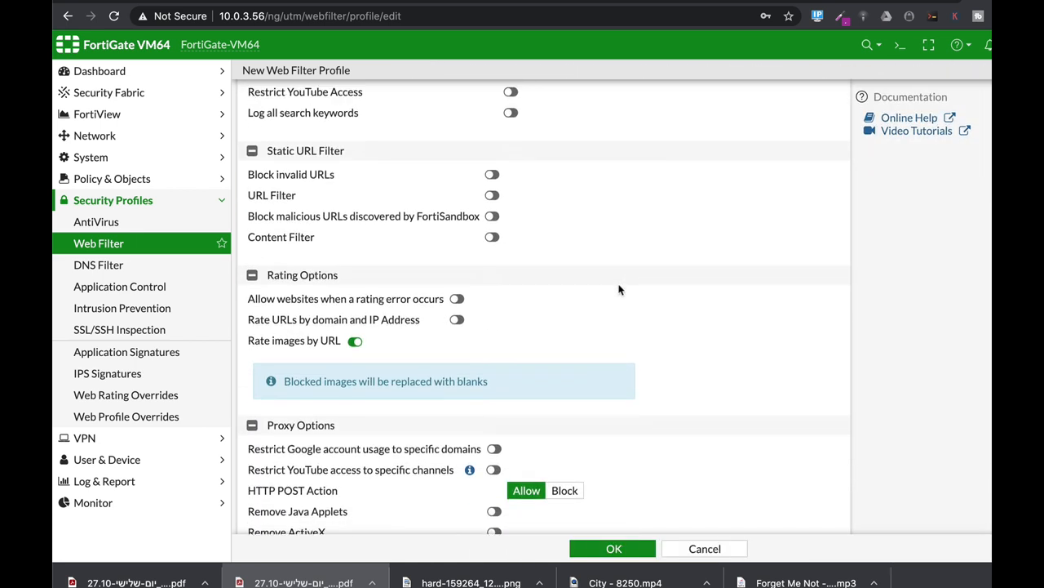
scroll(down, 3)
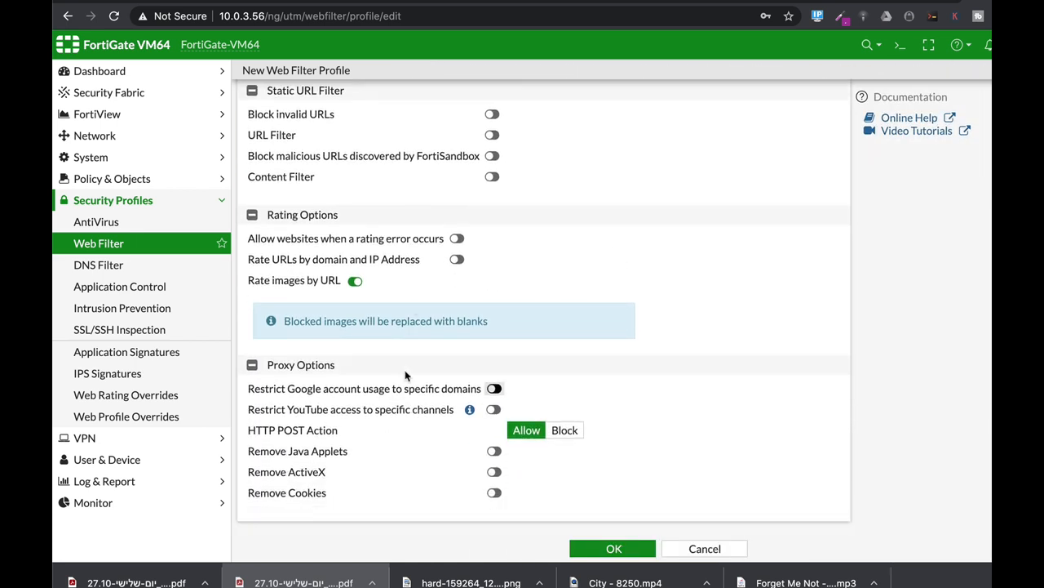
mouse_move(617, 230)
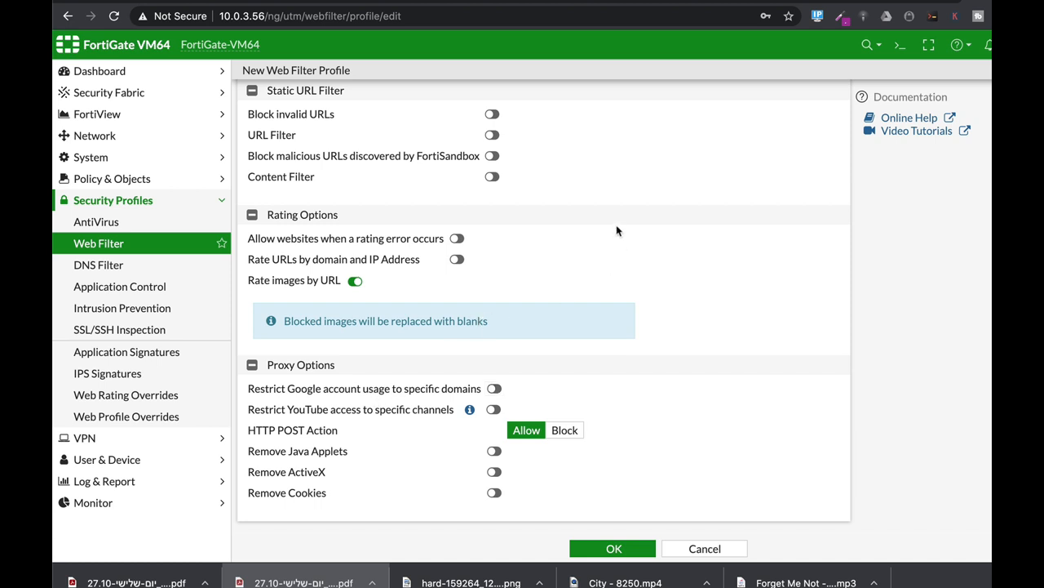
mouse_move(343, 208)
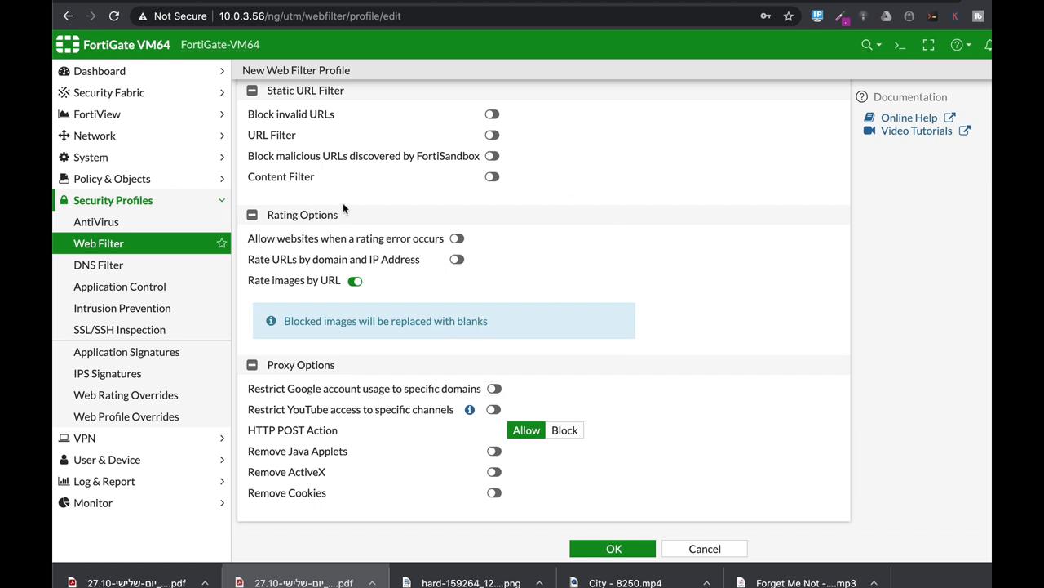
mouse_move(414, 201)
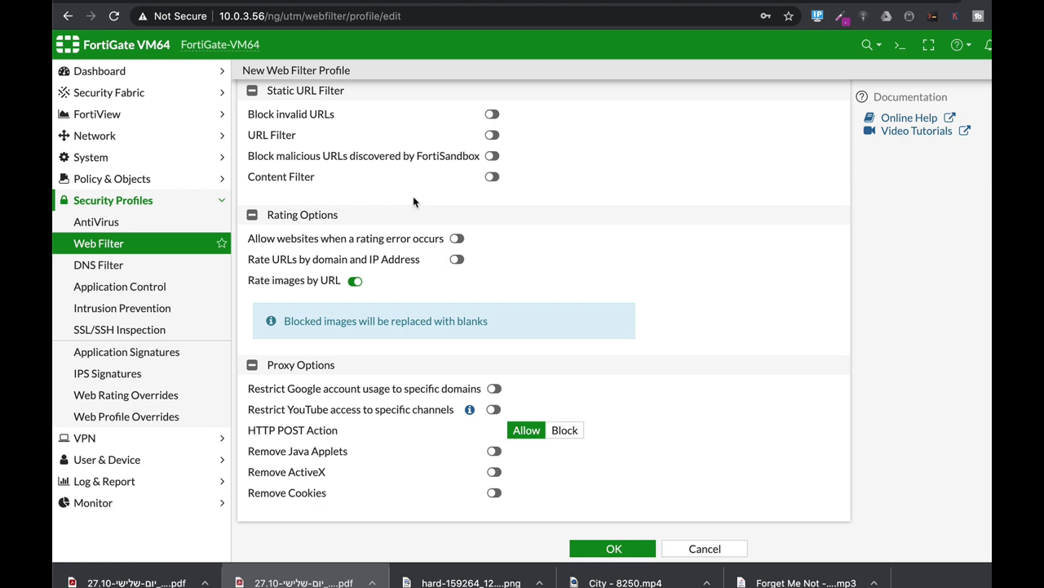
Start a new DNS Filter profile and scroll through its options
click(99, 265)
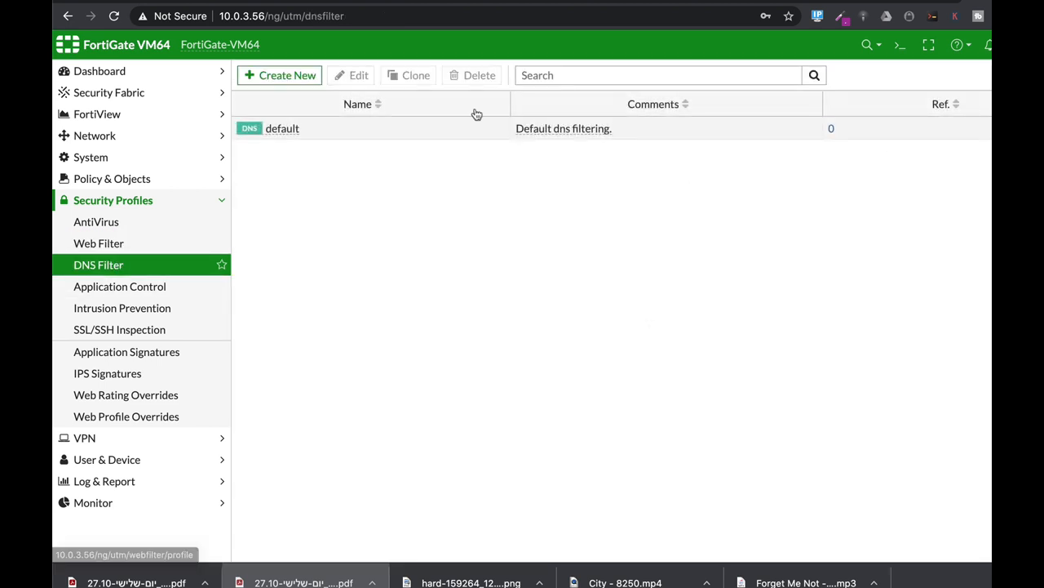
click(280, 75)
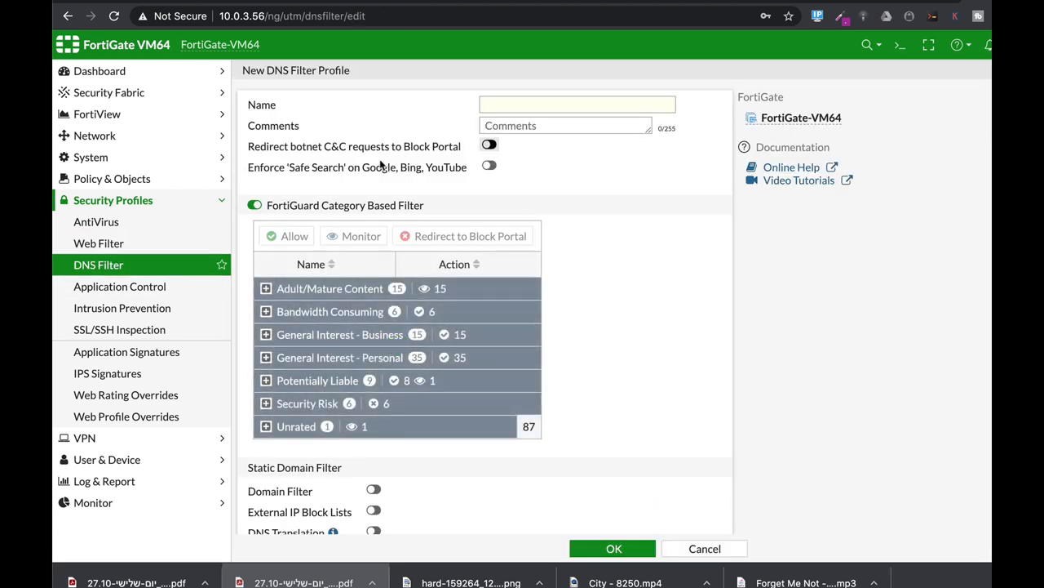
scroll(down, 3)
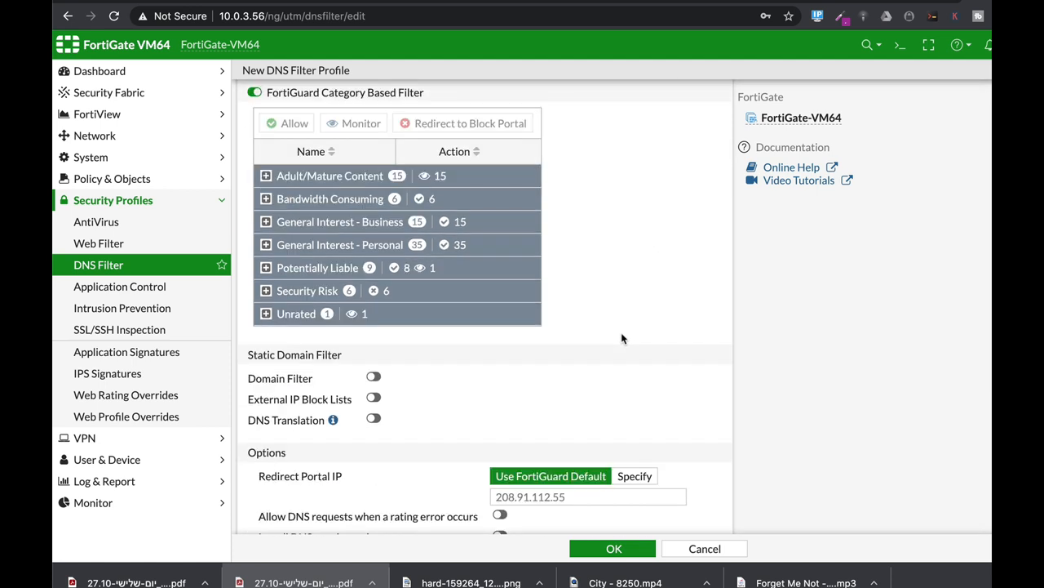
mouse_move(616, 289)
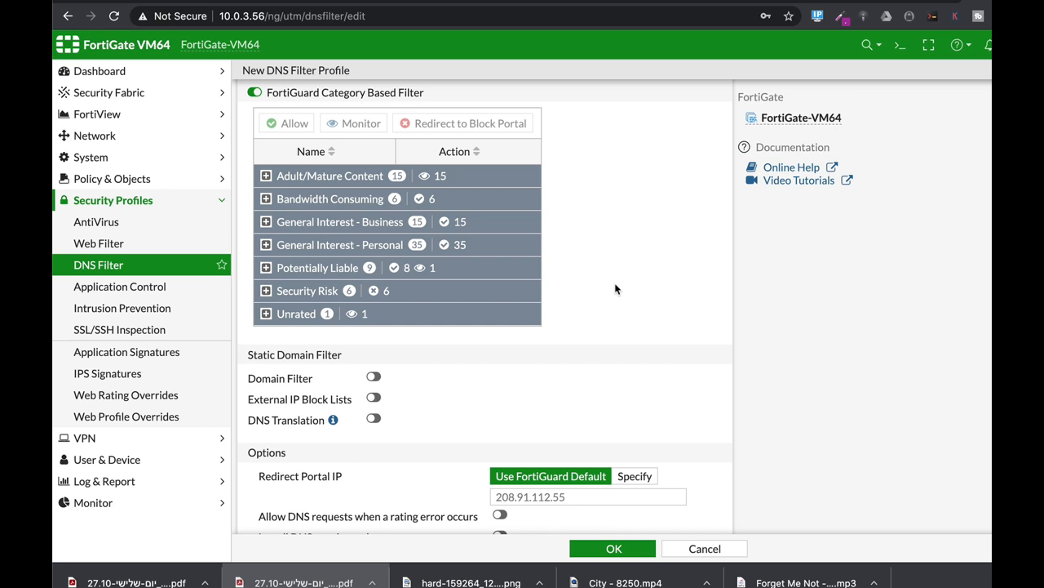
mouse_move(676, 377)
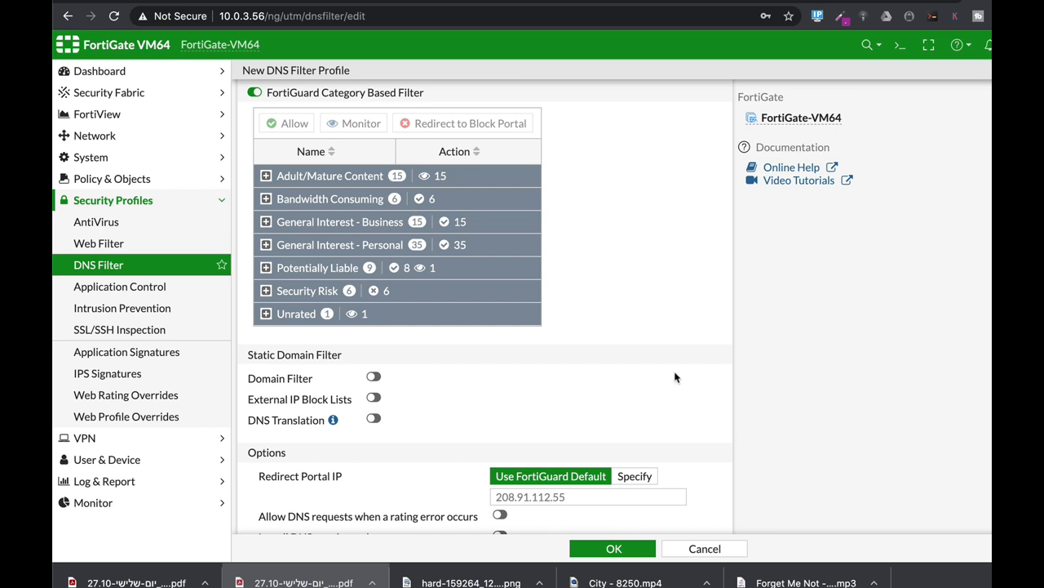
scroll(down, 3)
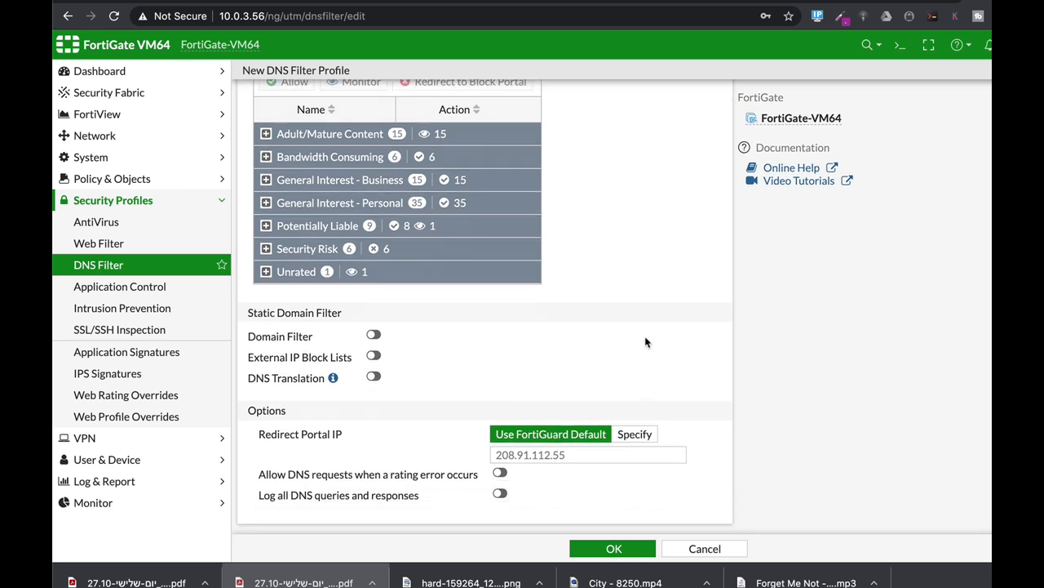
click(119, 286)
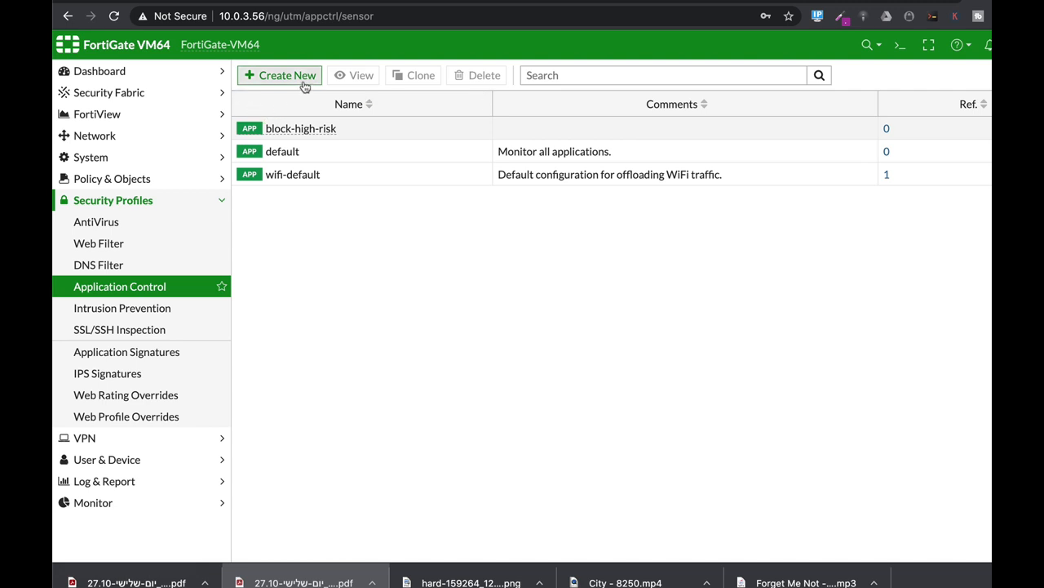
Start a new application sensor and review its categories, overrides and QUIC option
click(280, 75)
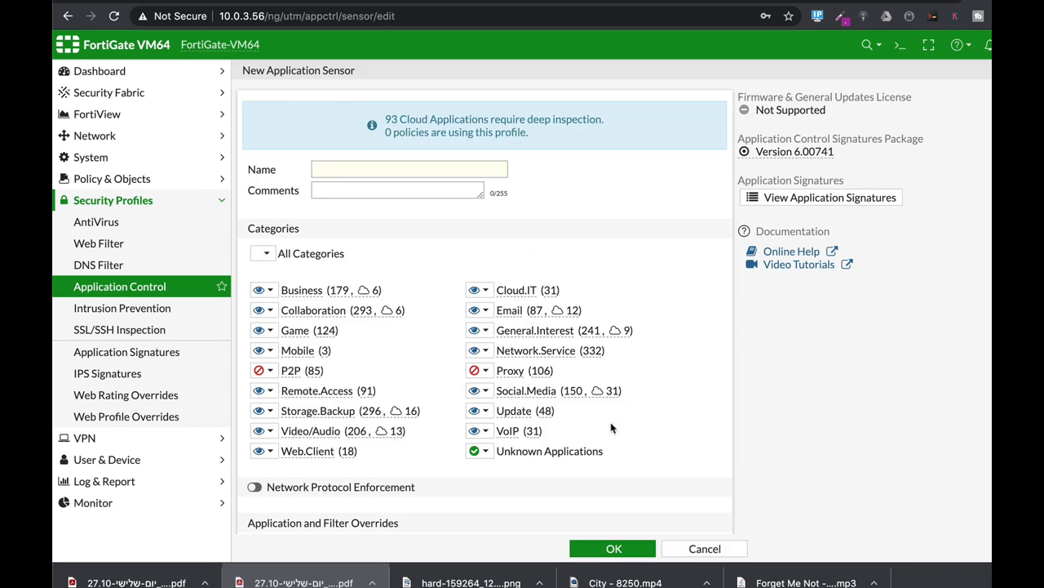
scroll(down, 3)
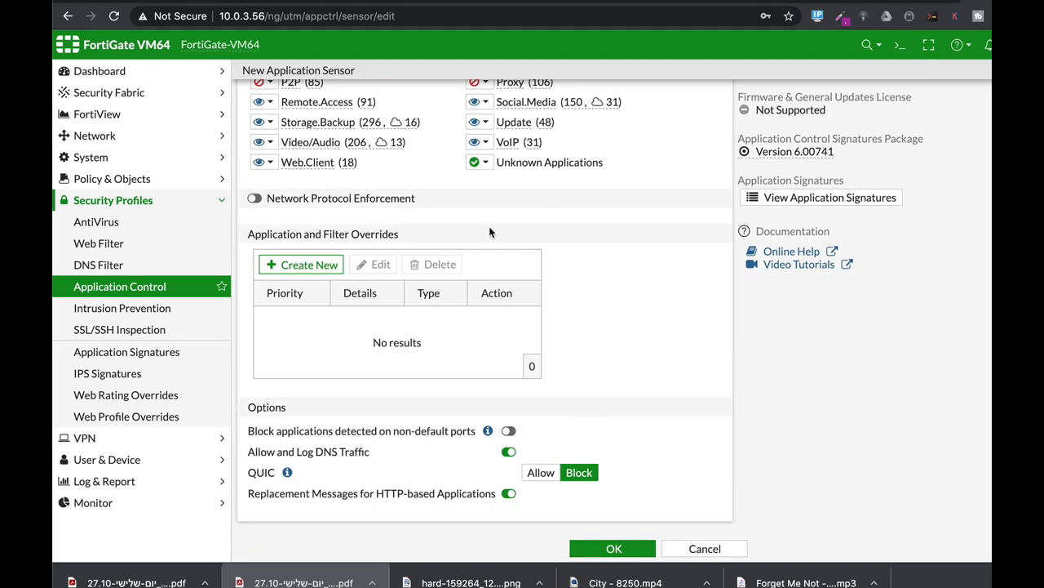
scroll(up, 3)
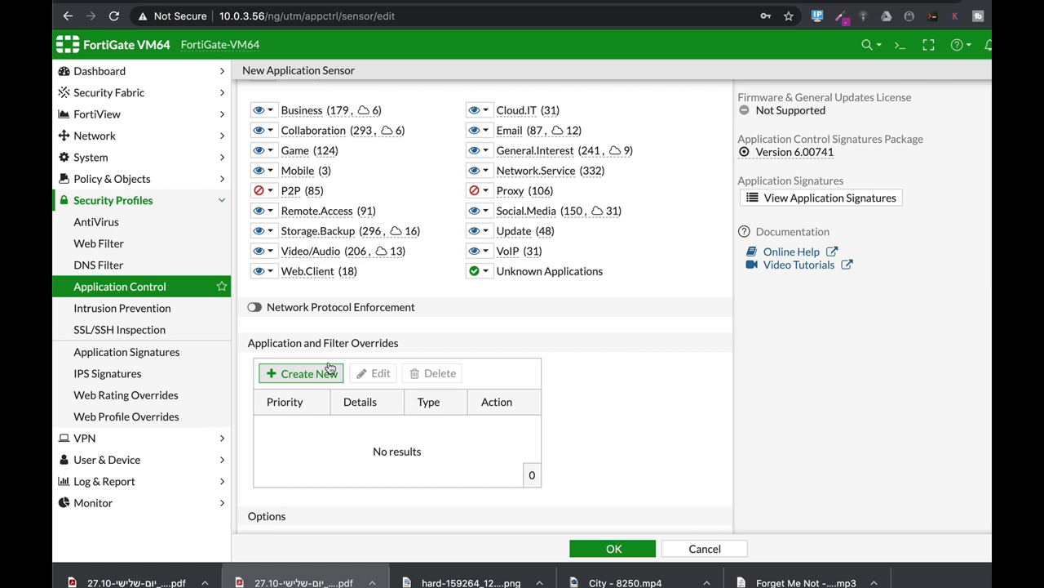
mouse_move(431, 431)
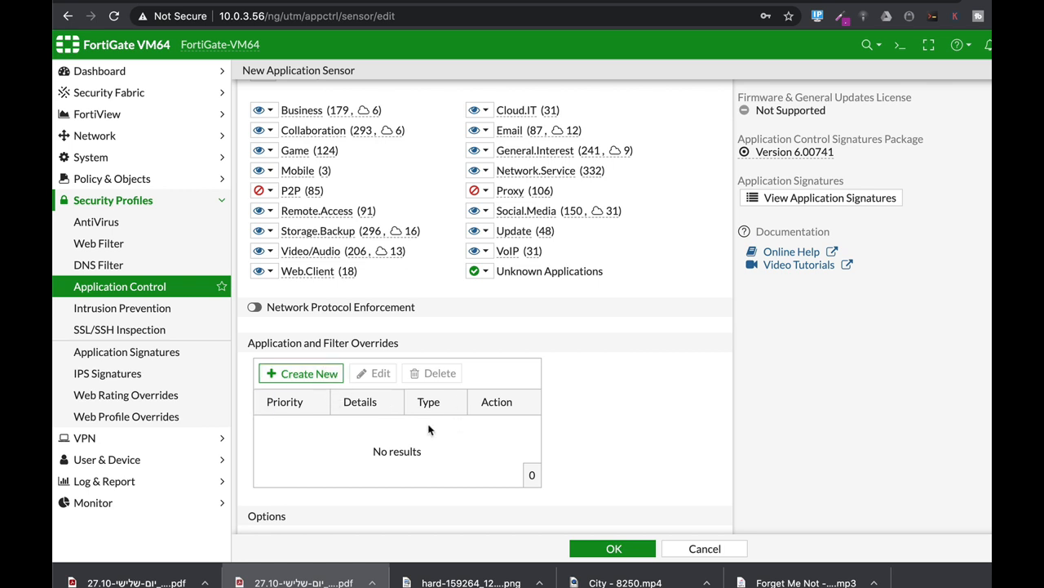
scroll(down, 3)
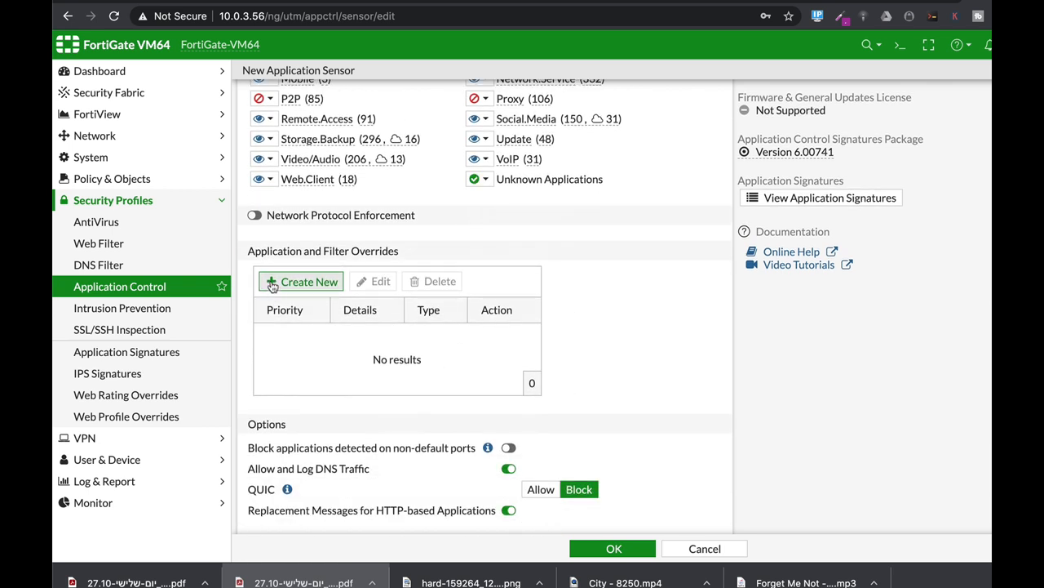
mouse_move(361, 253)
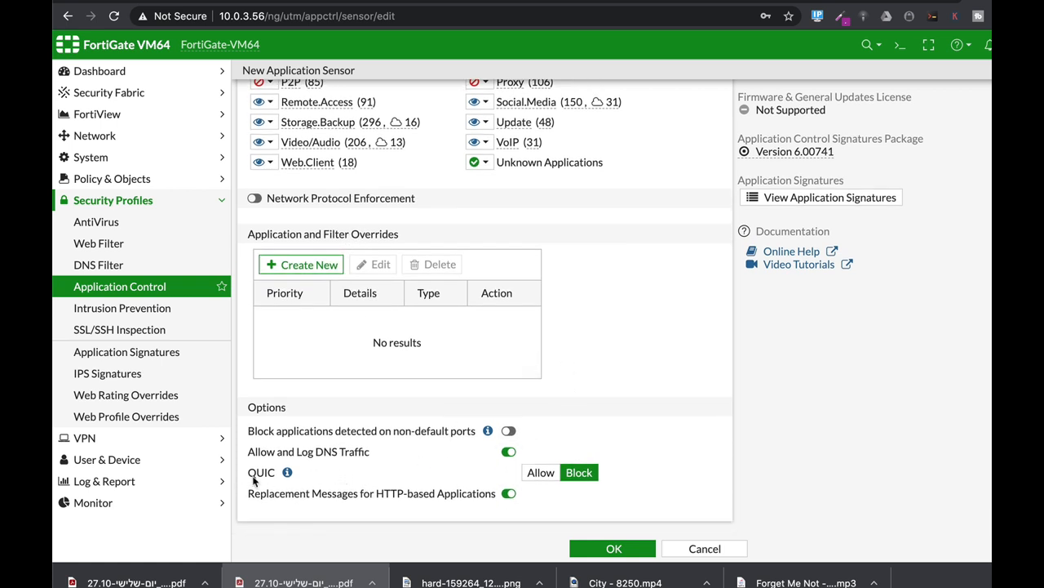
mouse_move(300, 473)
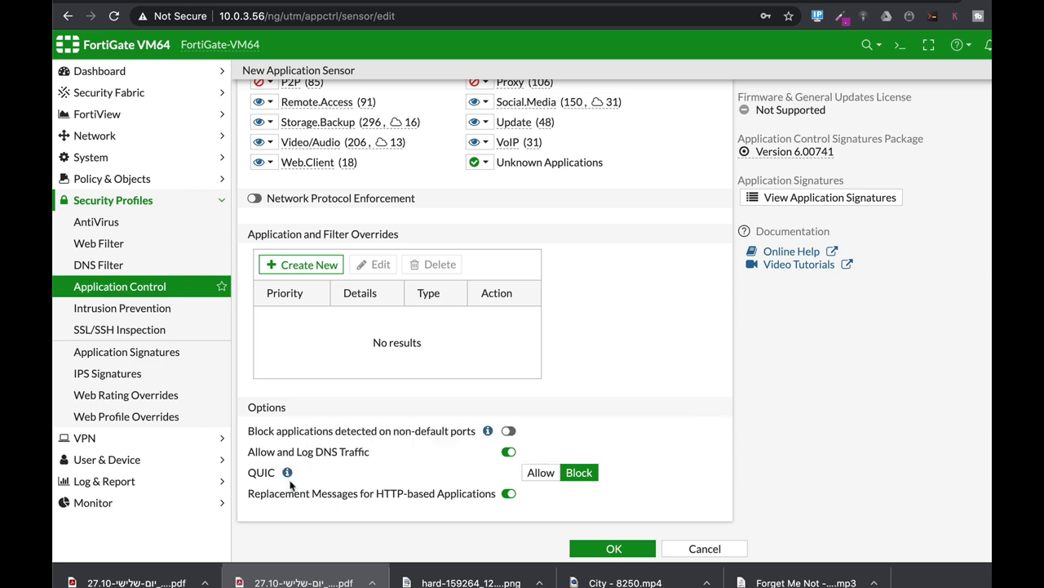
mouse_move(287, 473)
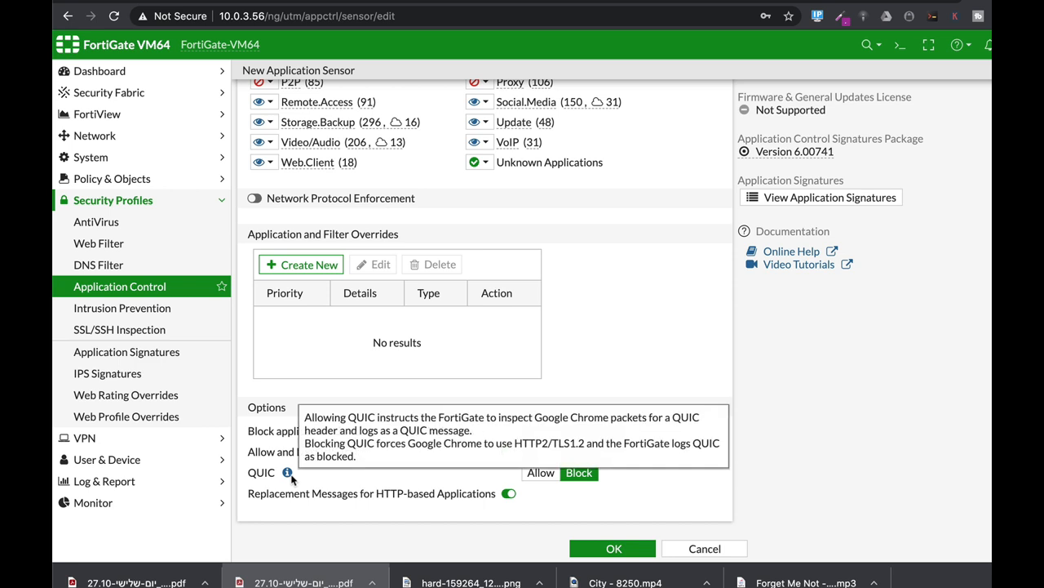
mouse_move(384, 479)
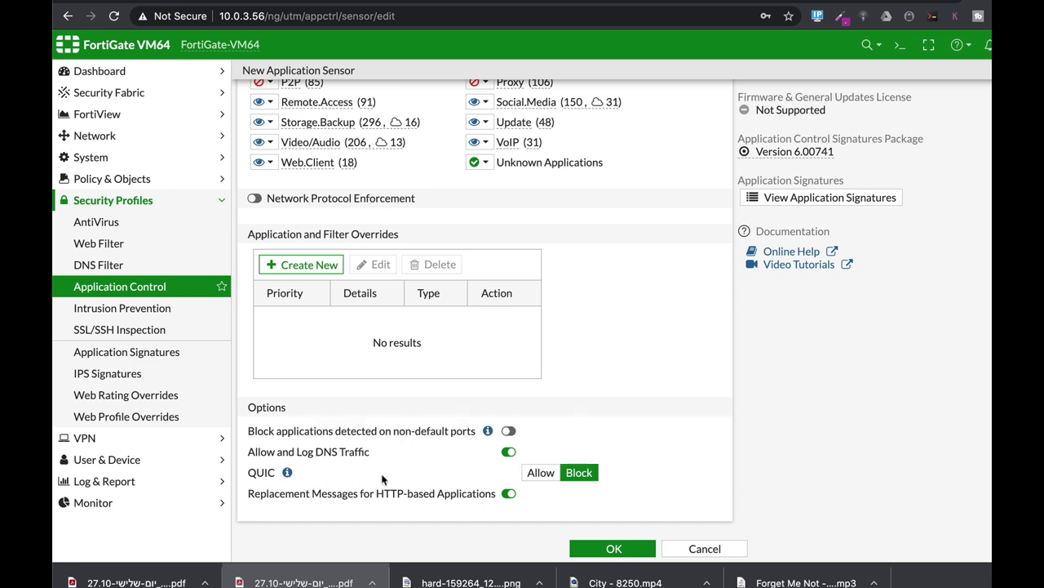
mouse_move(122, 308)
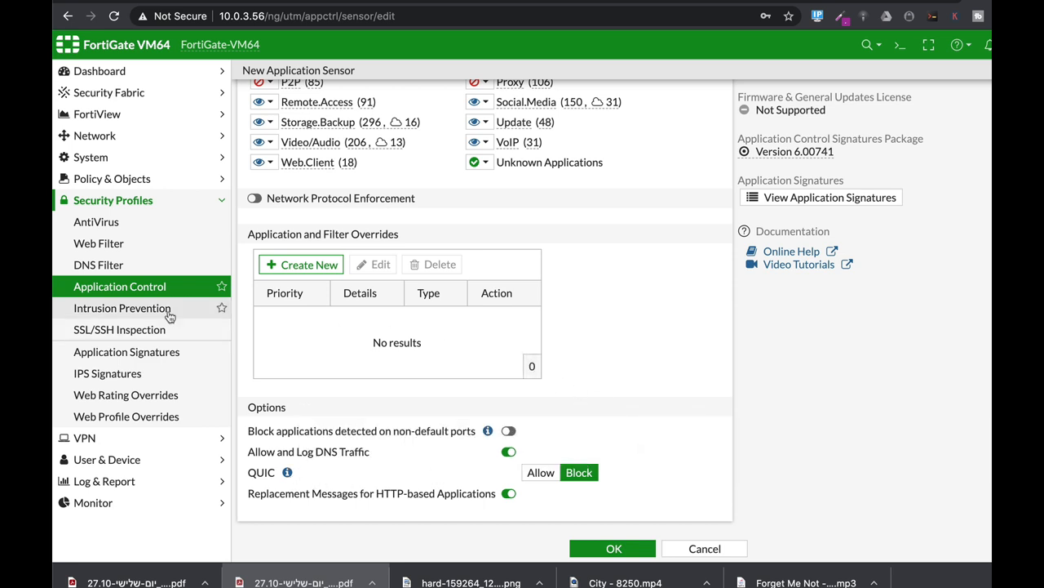
click(121, 307)
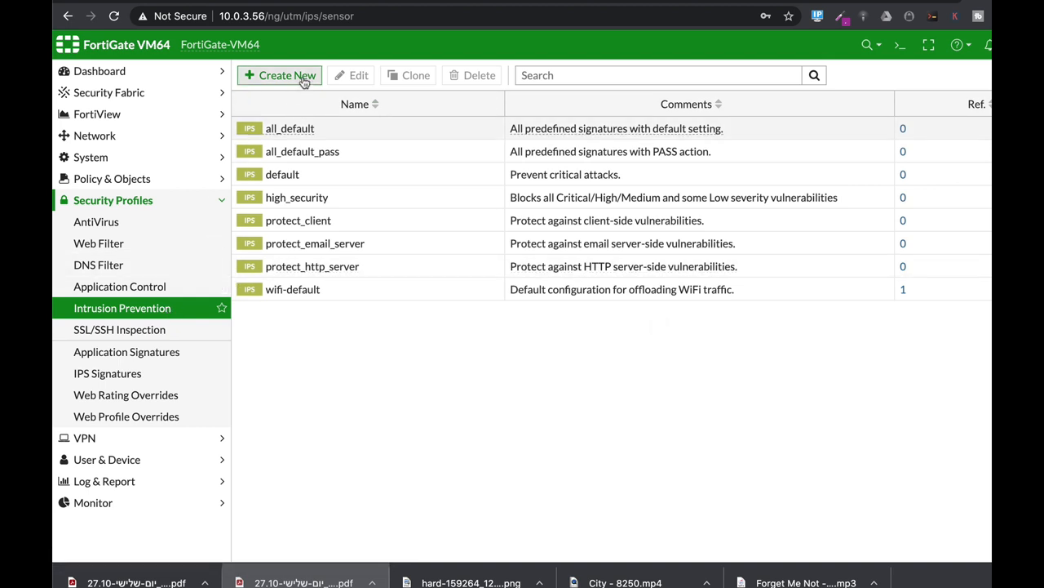
Start a new IPS sensor and bring up the signature filter choices (target, severity, protocol)
click(280, 75)
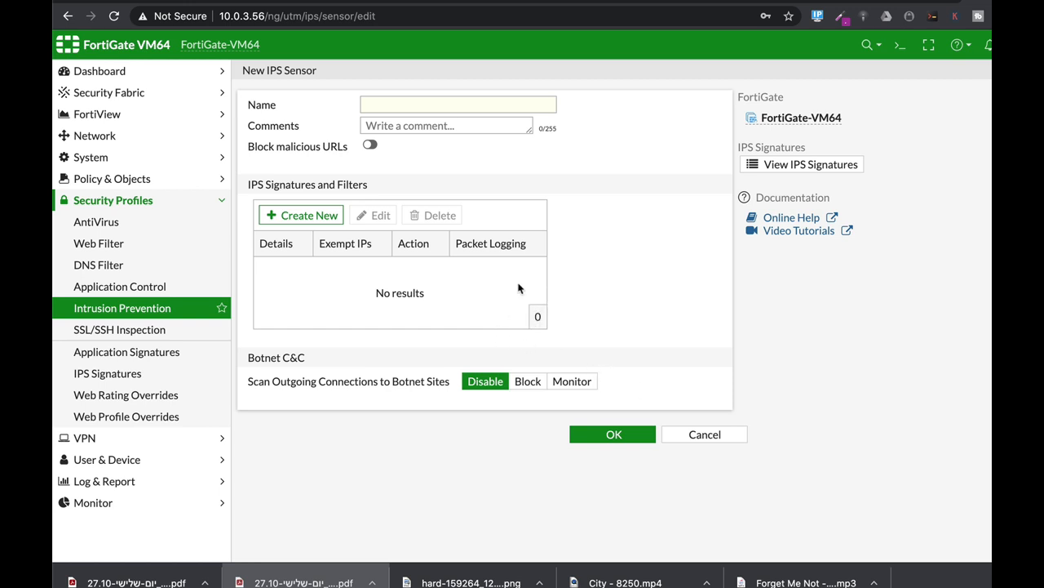
click(301, 214)
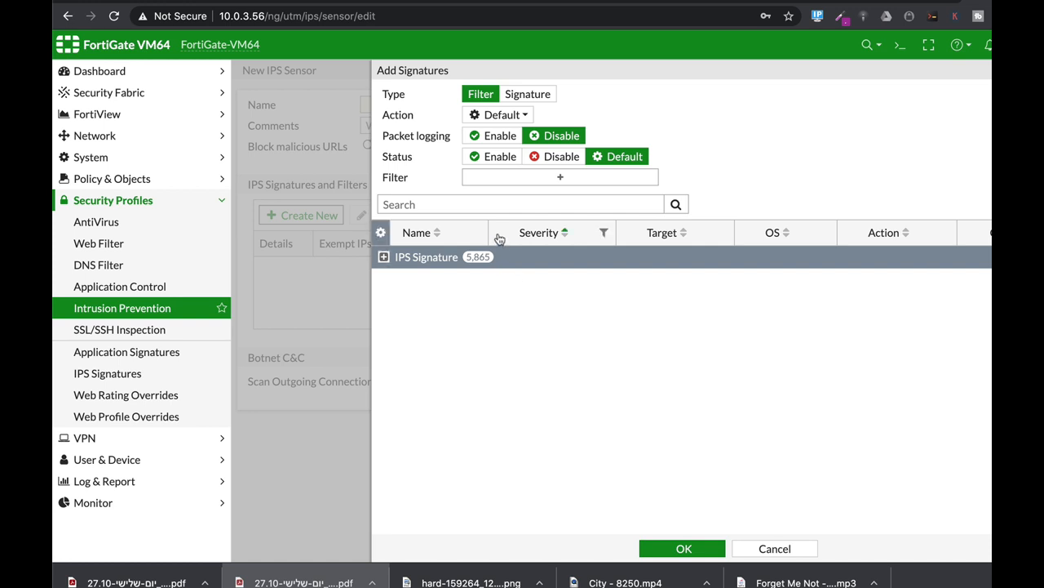
click(560, 177)
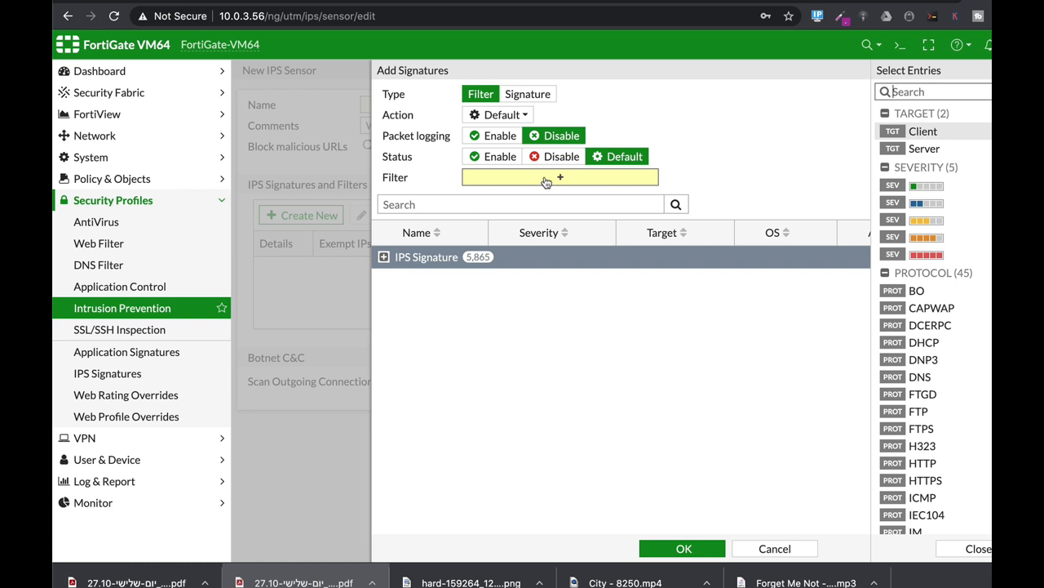
mouse_move(588, 178)
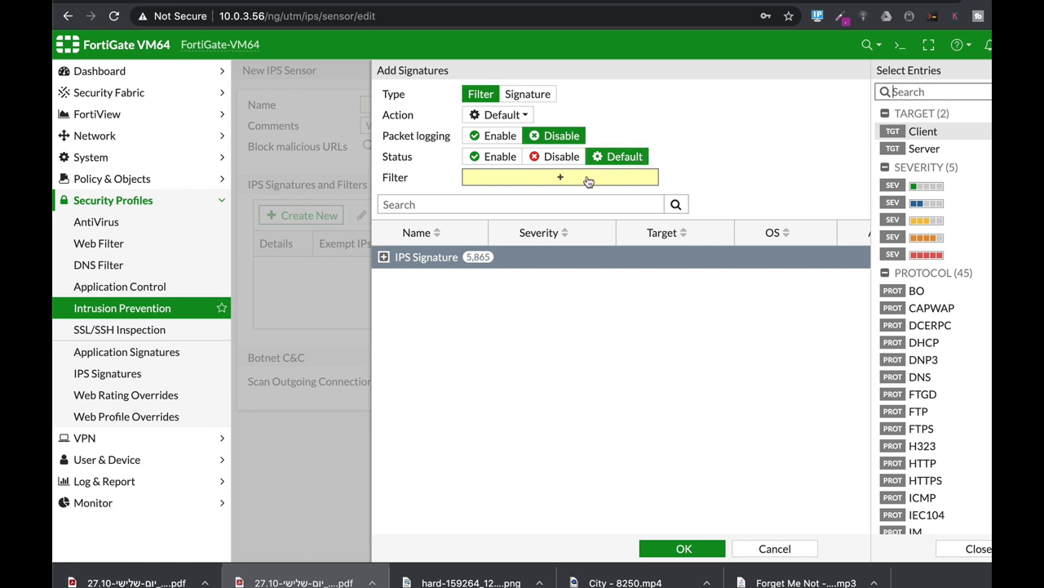
mouse_move(587, 181)
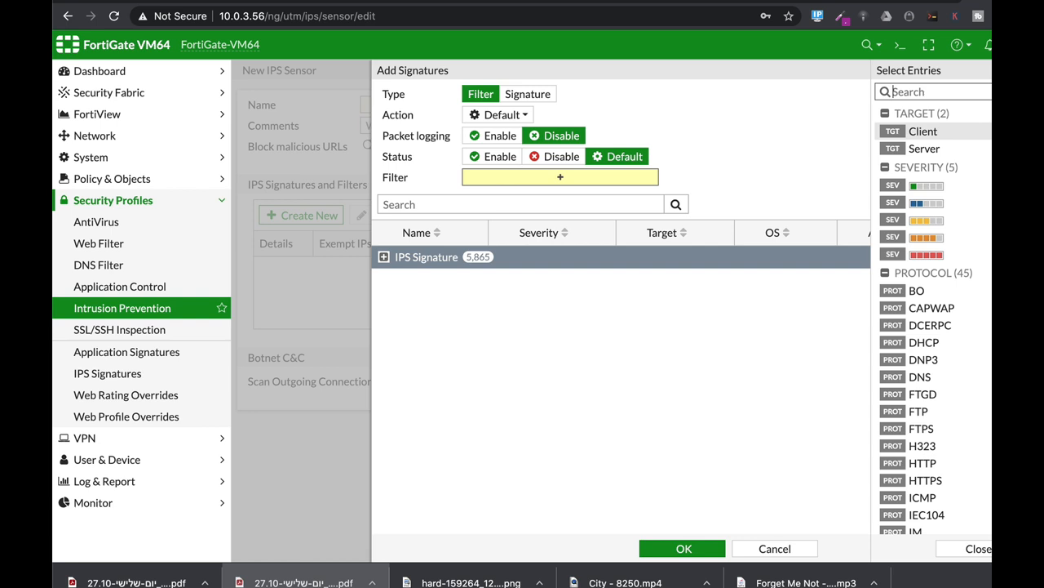
mouse_move(923, 132)
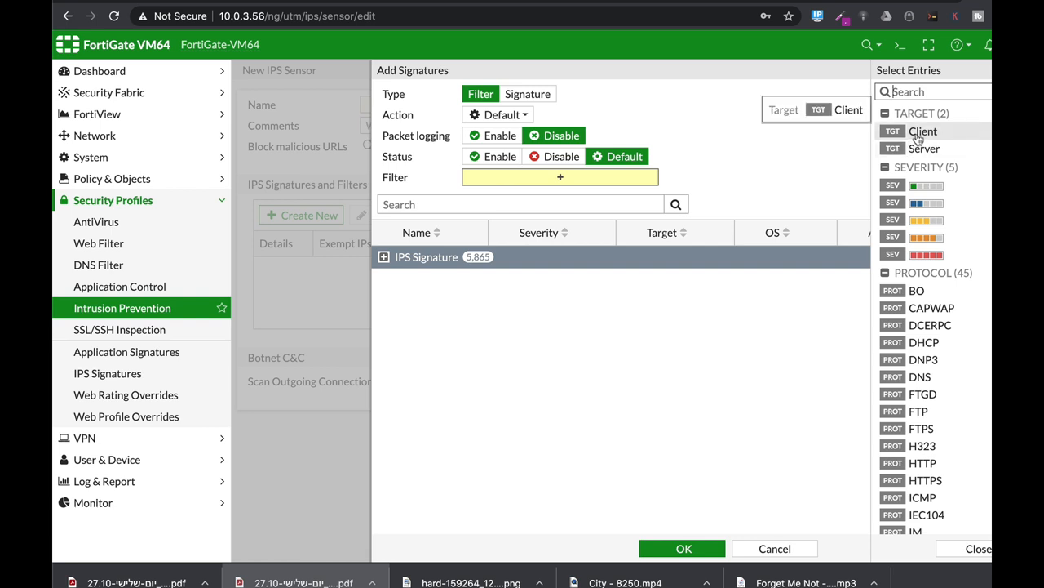
mouse_move(923, 148)
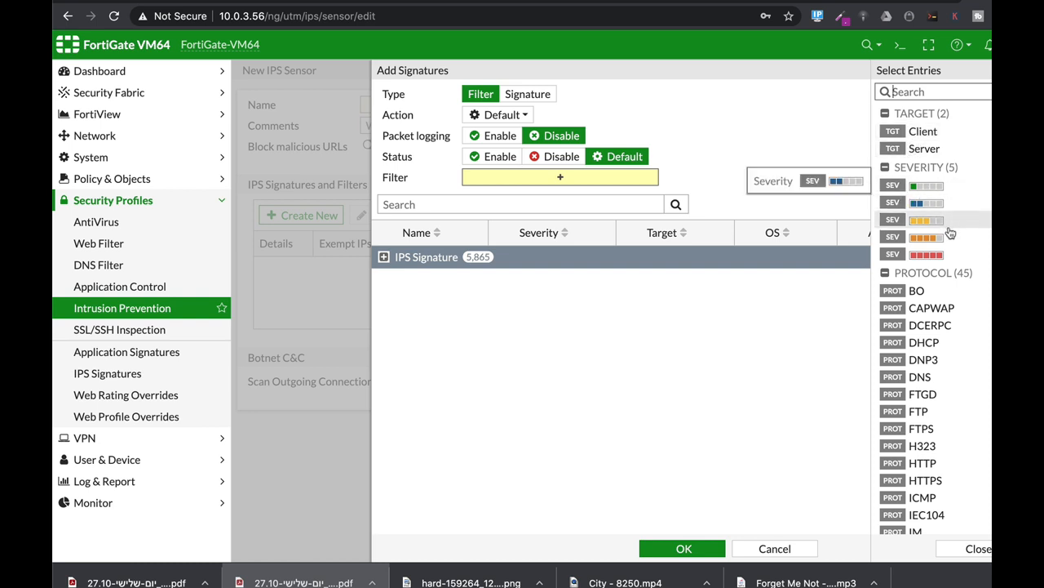
scroll(down, 3)
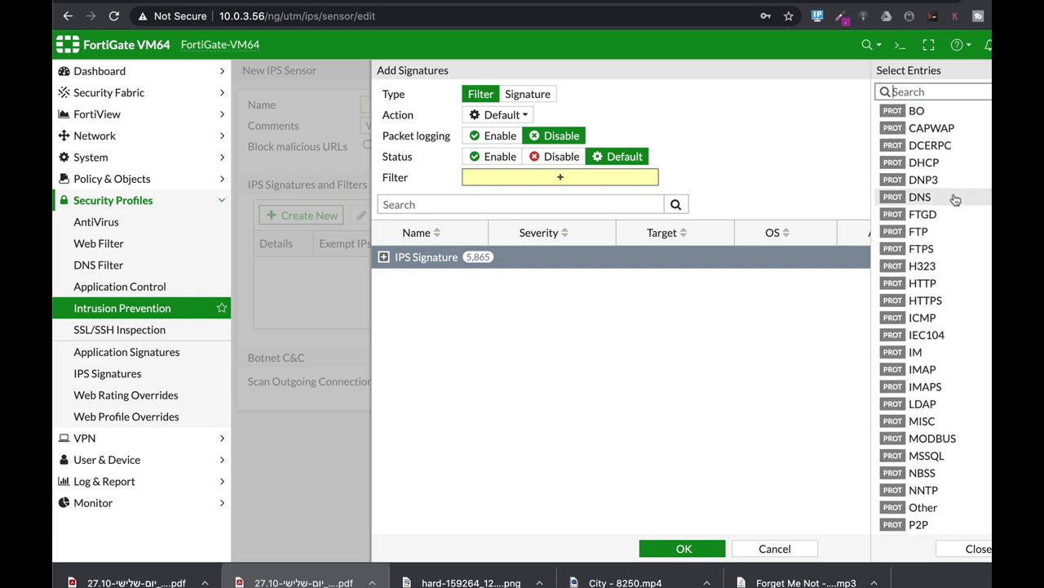
scroll(up, 3)
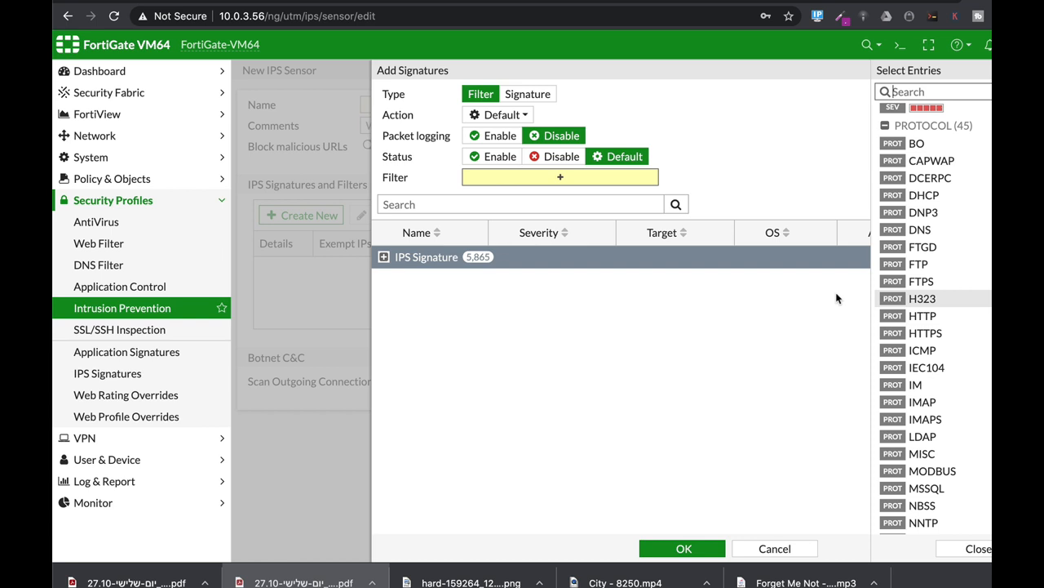
mouse_move(204, 380)
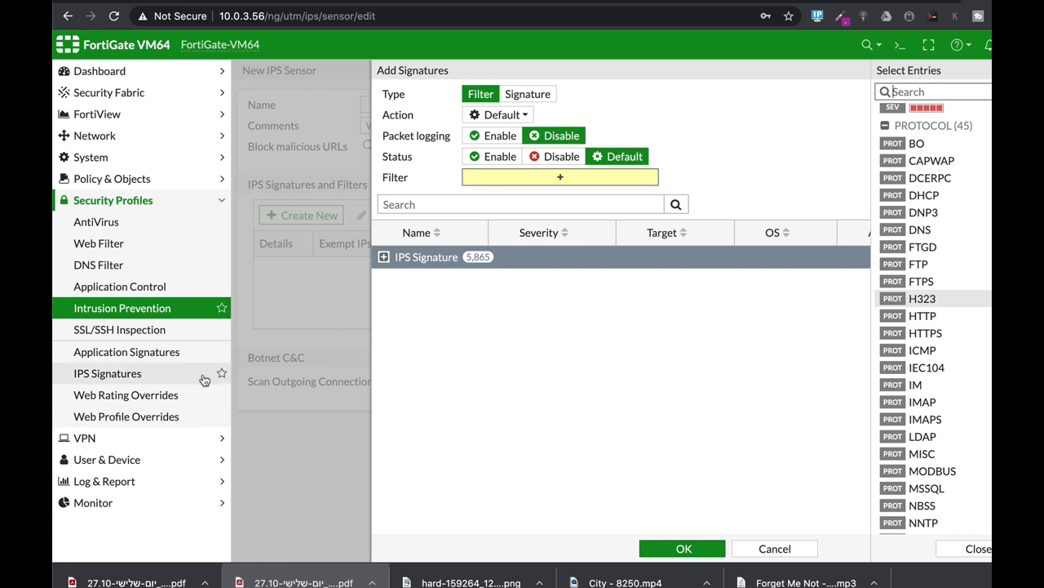
mouse_move(106, 373)
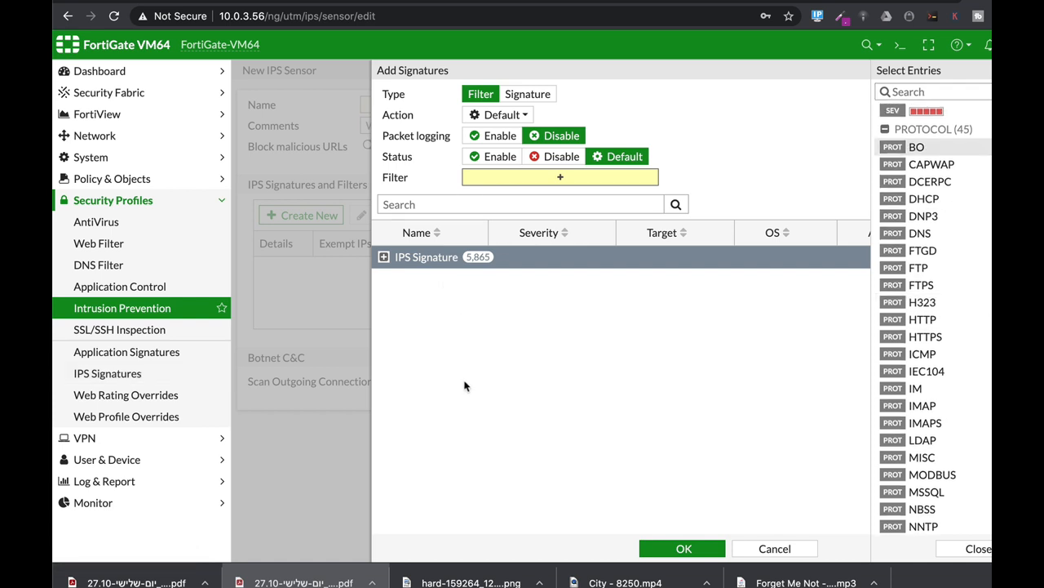
mouse_move(96, 221)
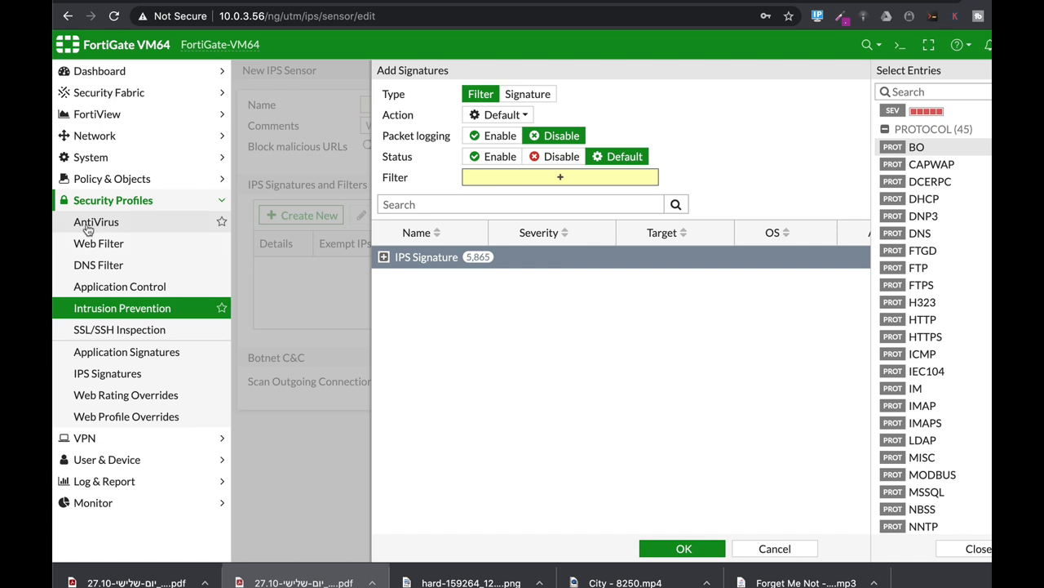
Pass through AntiVirus and the CLI console to the Web Filter profiles list
click(96, 221)
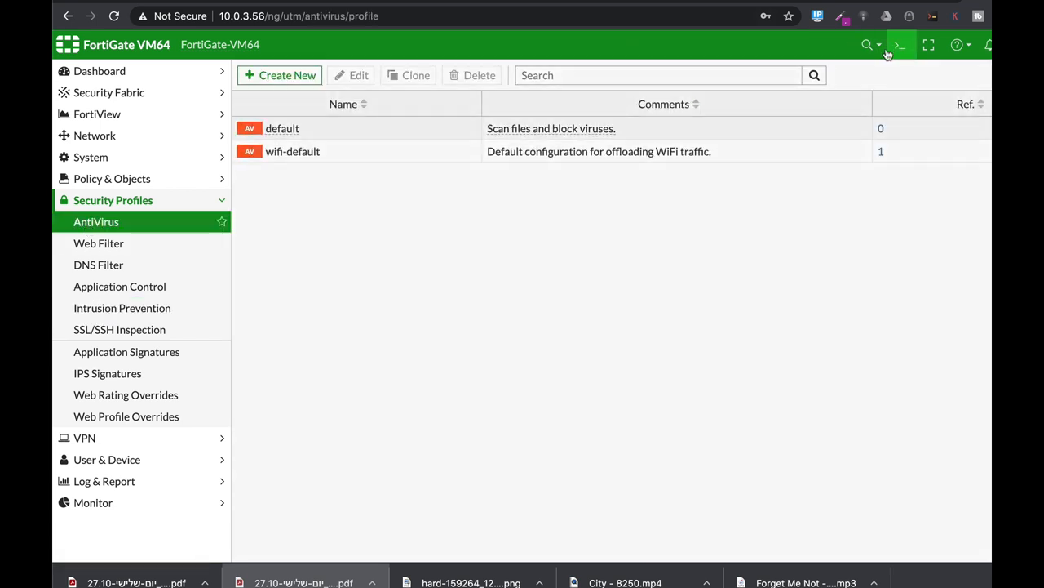
click(899, 44)
text(config antivirus heuristic)
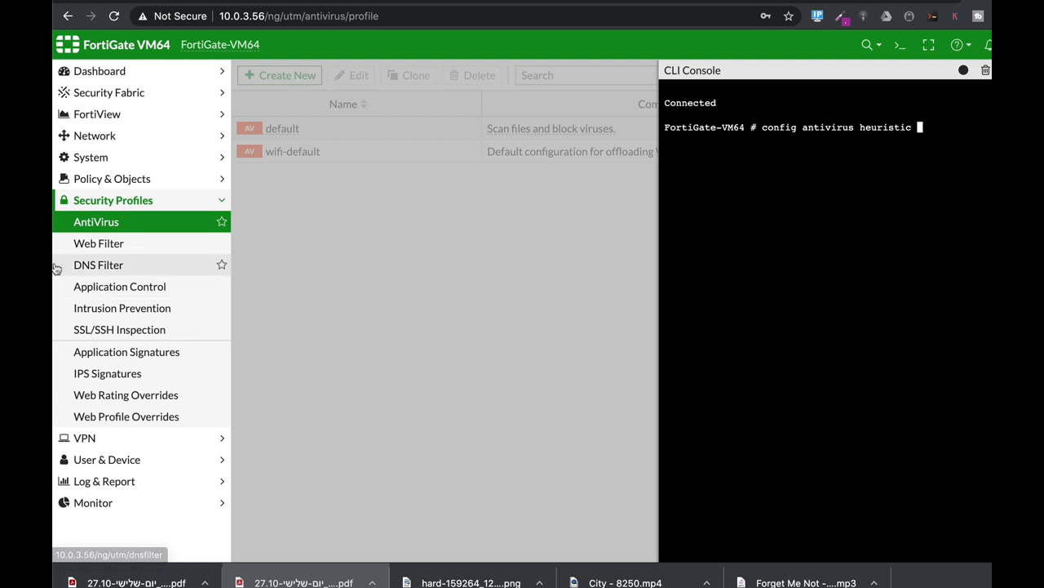
click(98, 243)
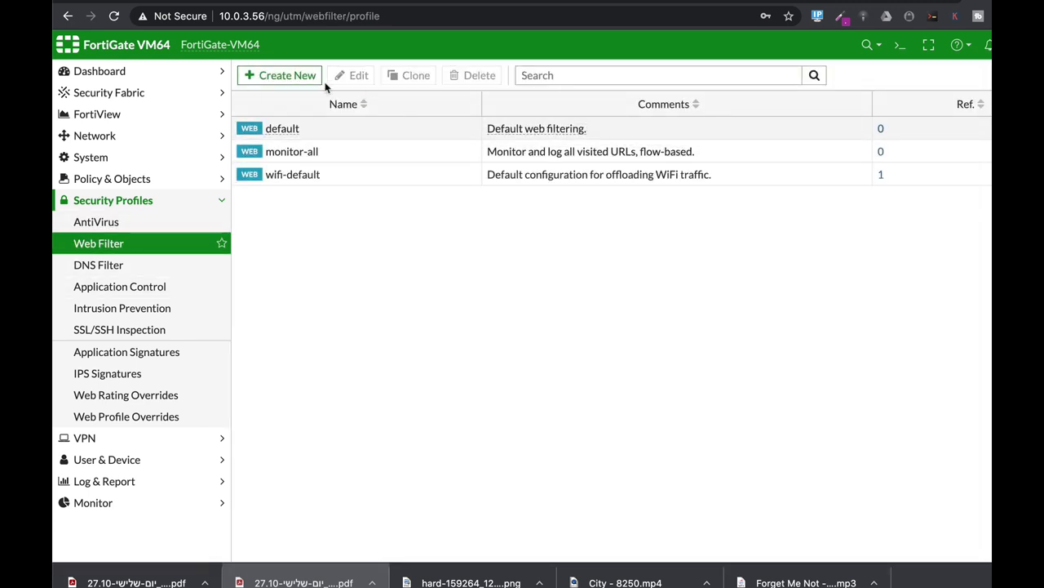
mouse_move(298, 92)
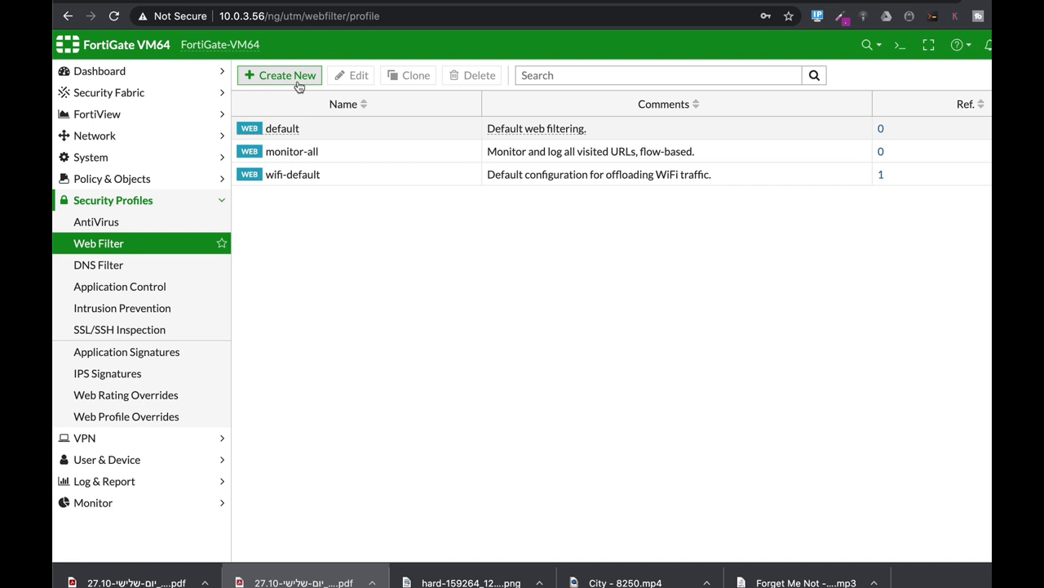
Start a blank new application sensor from the Application Control list
click(119, 285)
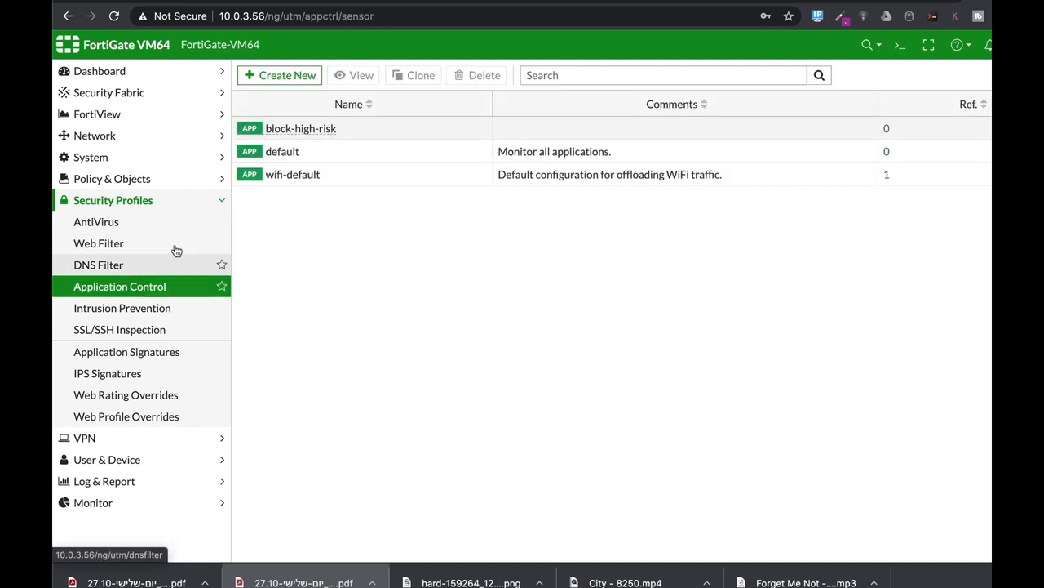
mouse_move(269, 119)
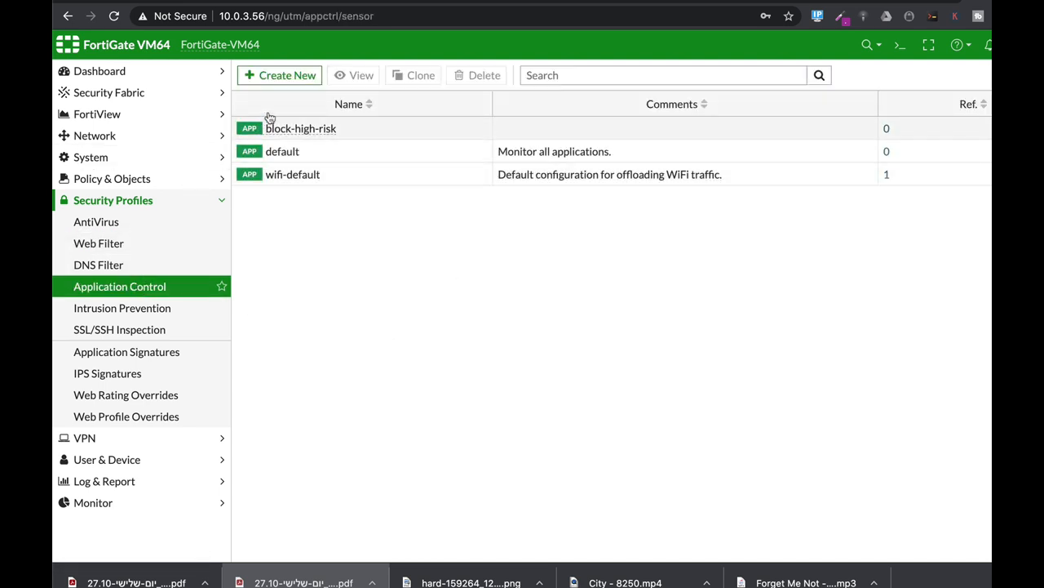
click(280, 75)
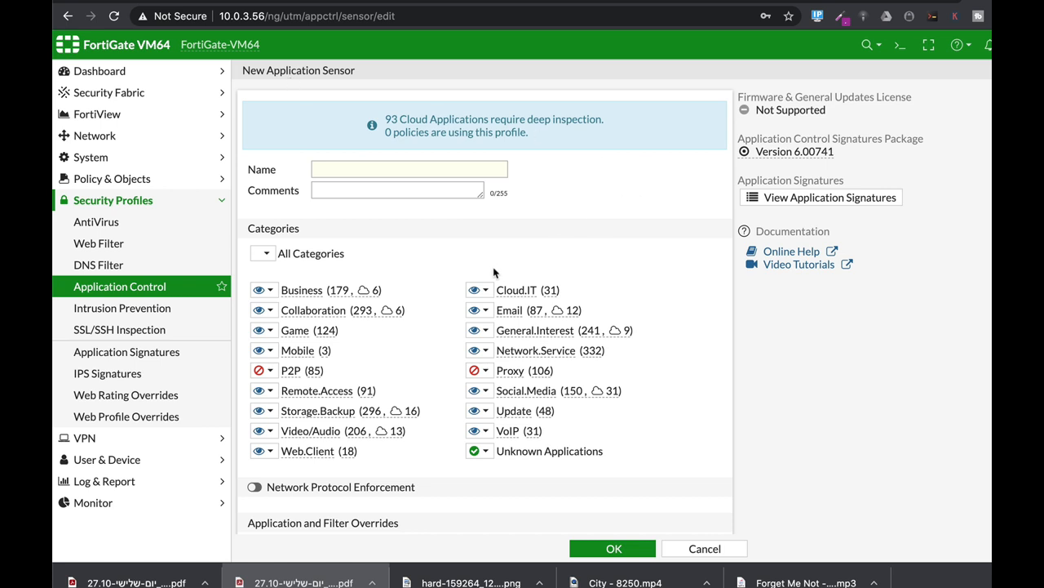
mouse_move(121, 308)
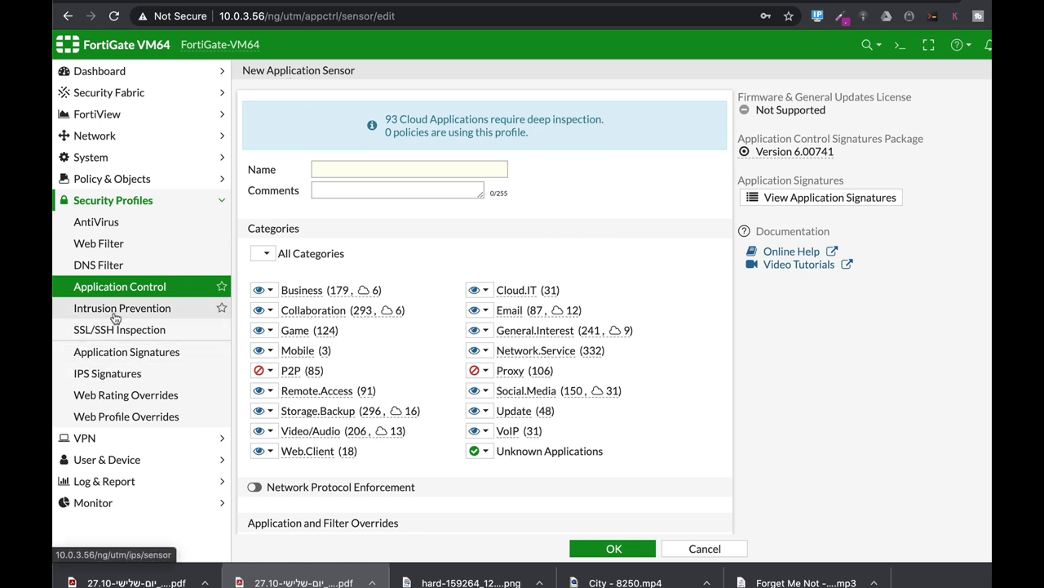
mouse_move(119, 328)
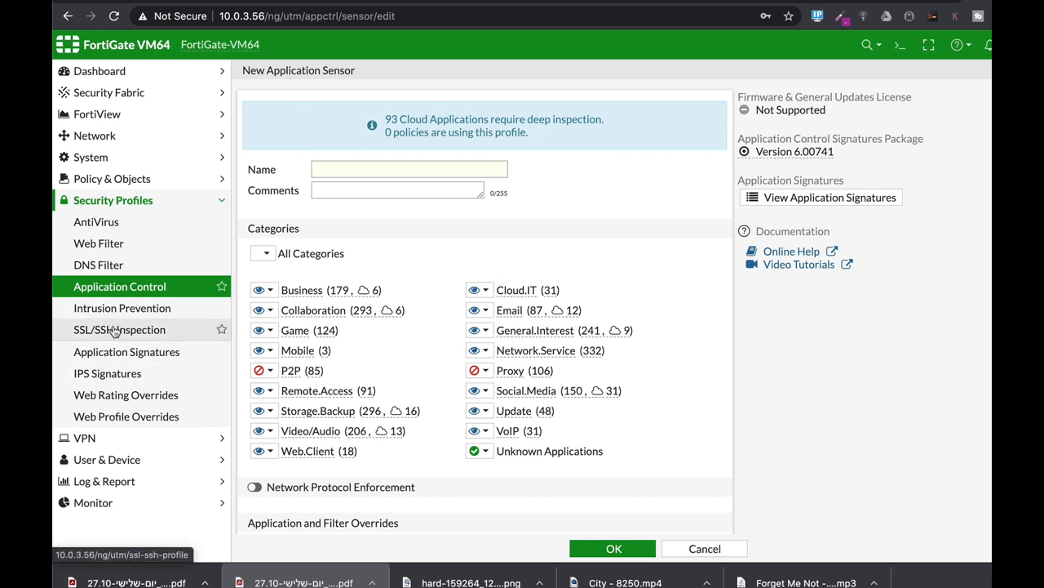
View the application and IPS signature catalogues, then start a new IPv4 DoS policy
click(127, 351)
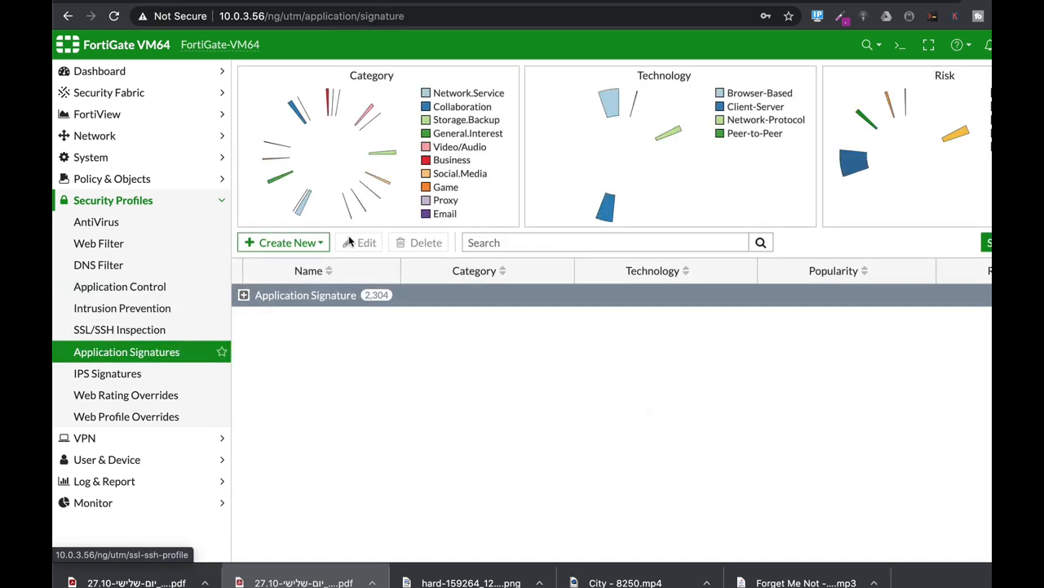
click(107, 373)
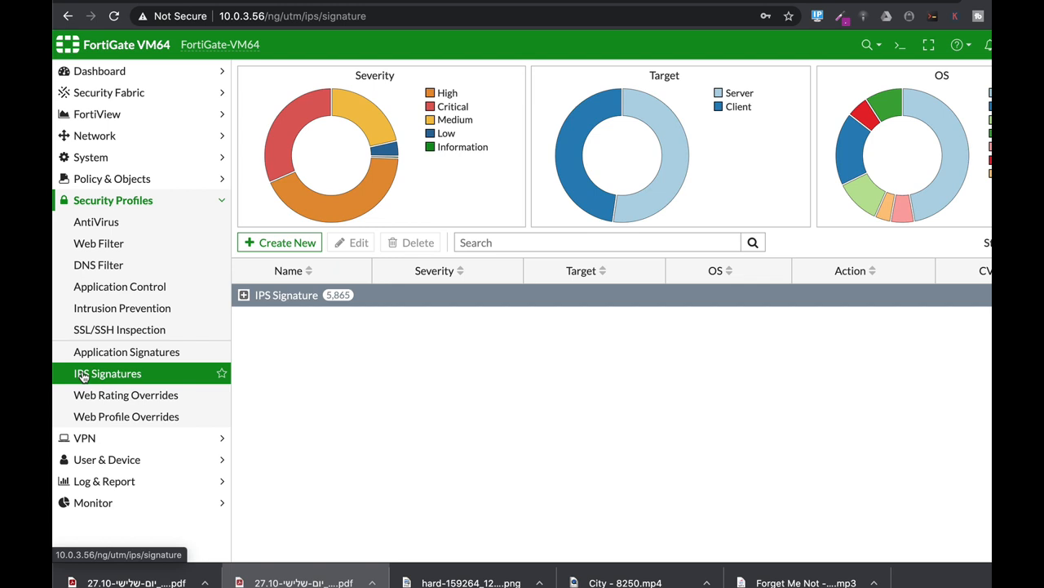
mouse_move(99, 242)
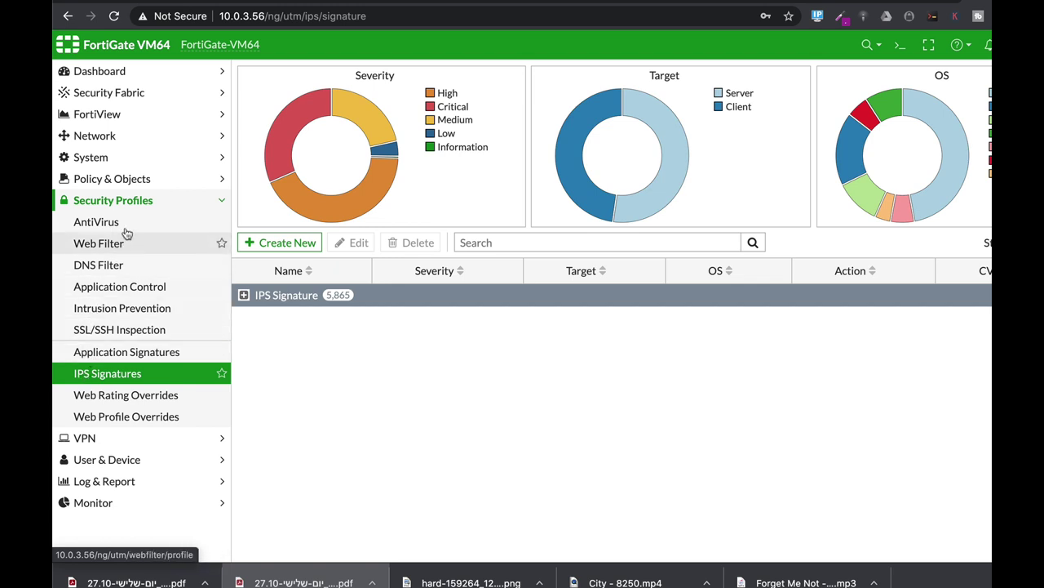
click(112, 178)
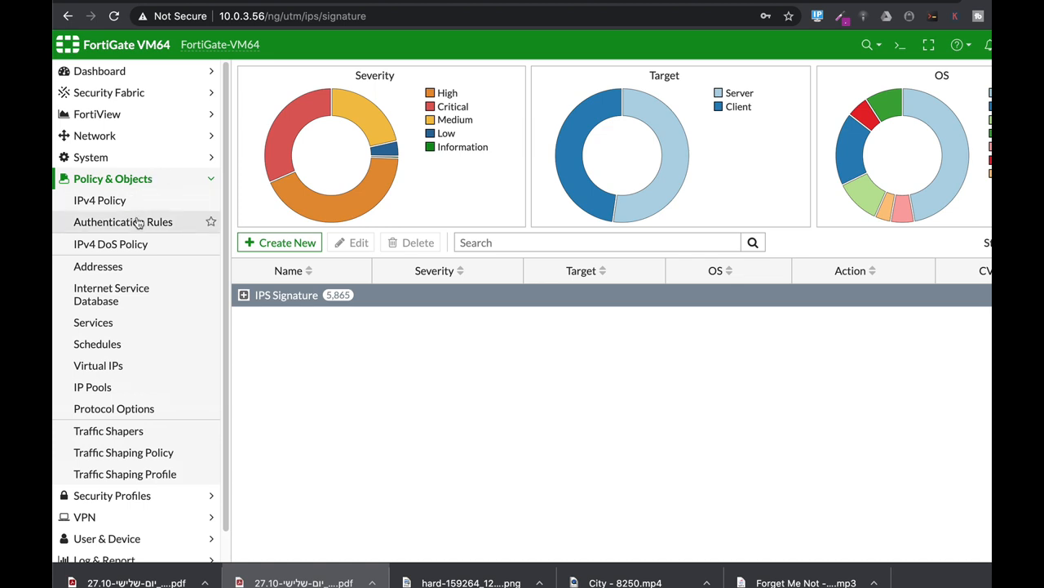
click(111, 243)
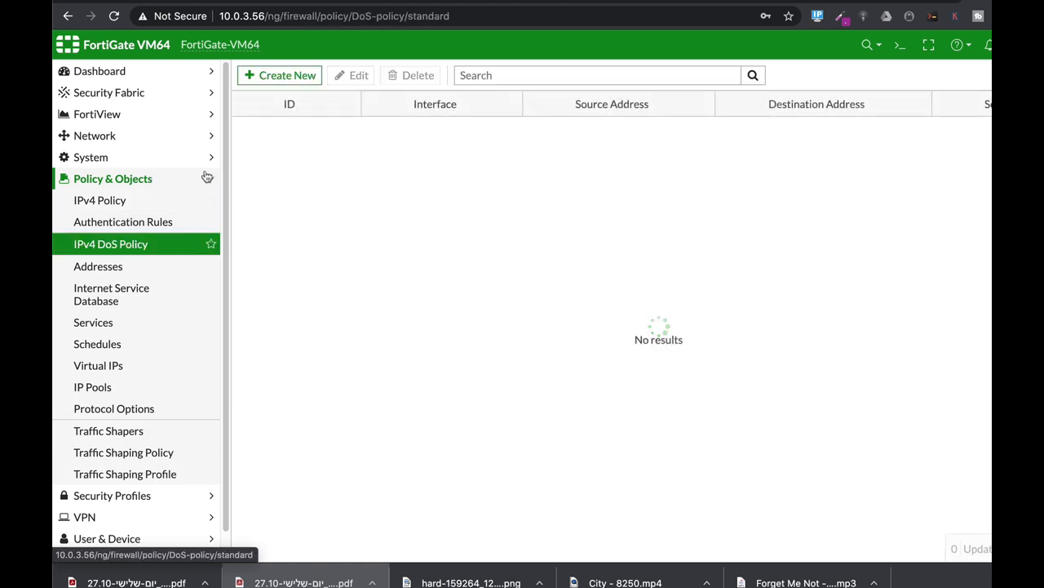
click(280, 75)
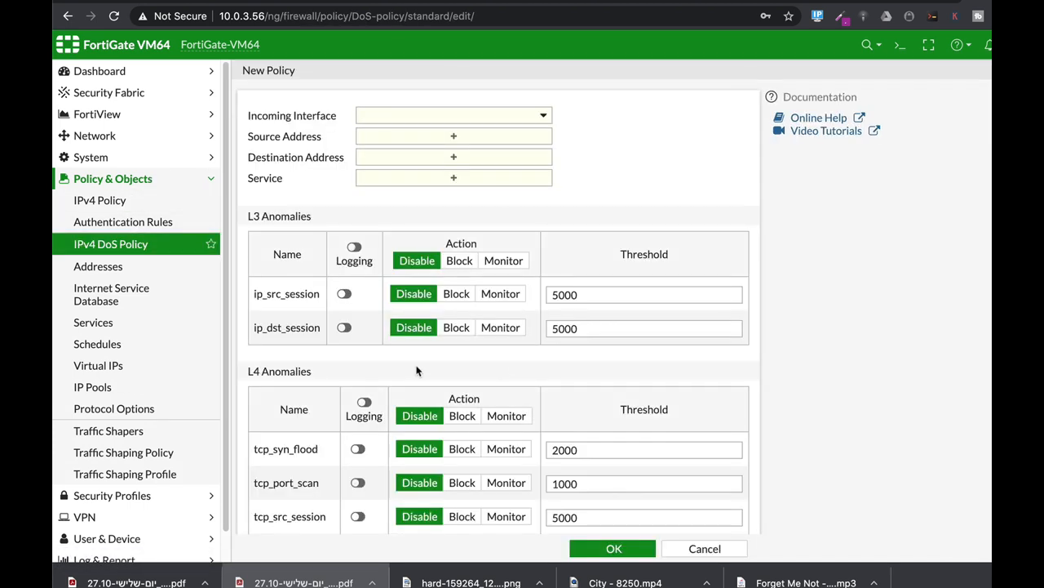
mouse_move(432, 370)
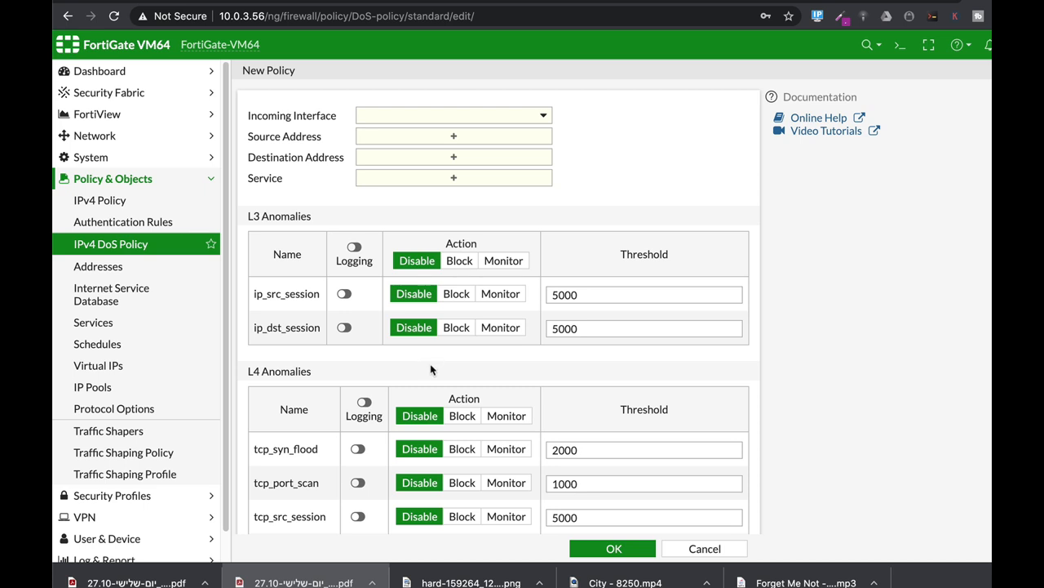